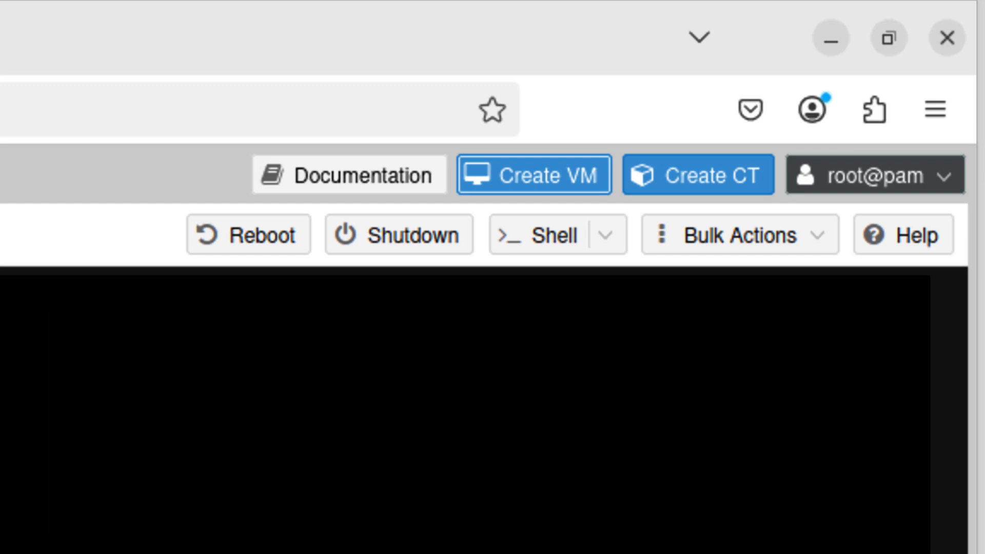
Begin a new virtual machine with VM ID 245 and advance to the OS settings.
{"action": "left_click", "coordinate": [552, 235]}
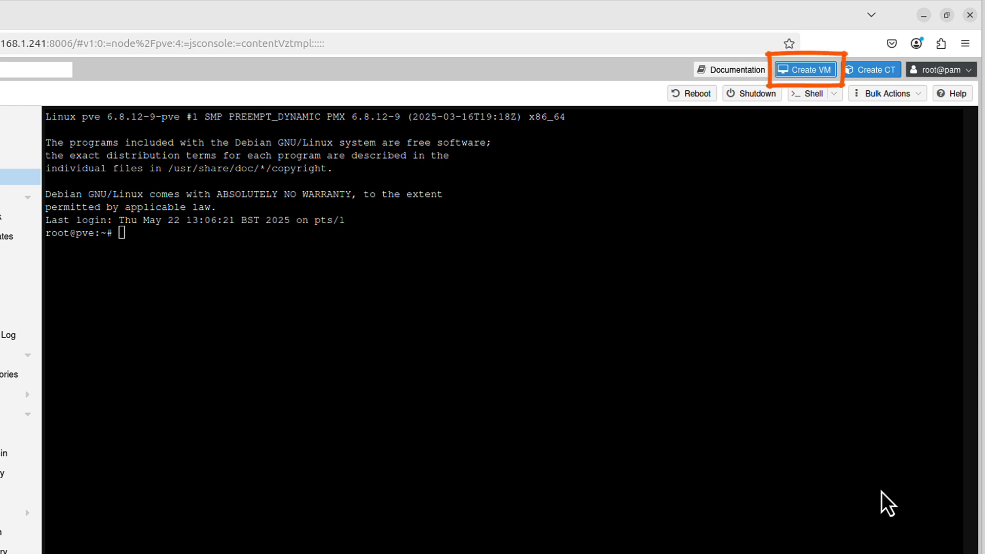
{"action": "left_click", "coordinate": [804, 69]}
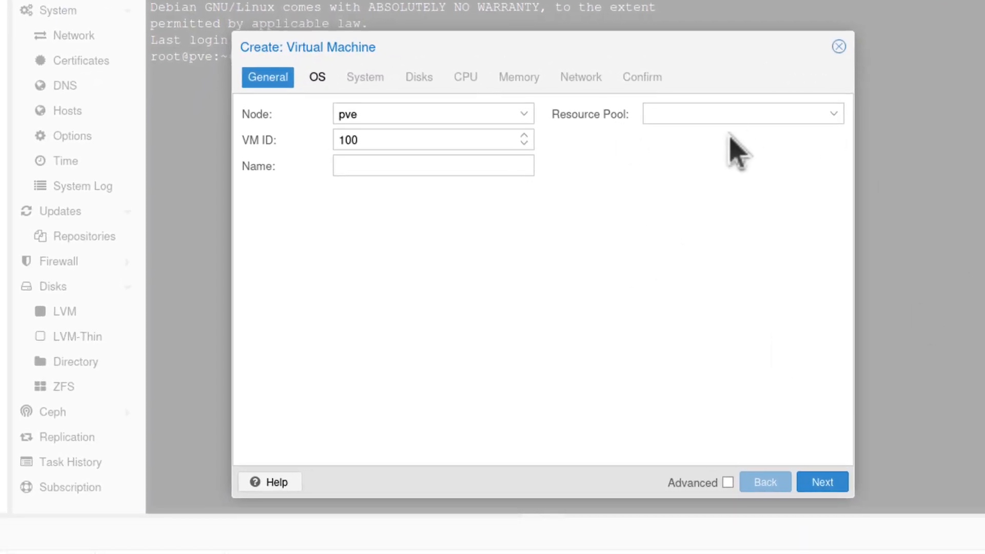
{"action": "mouse_move", "coordinate": [542, 192]}
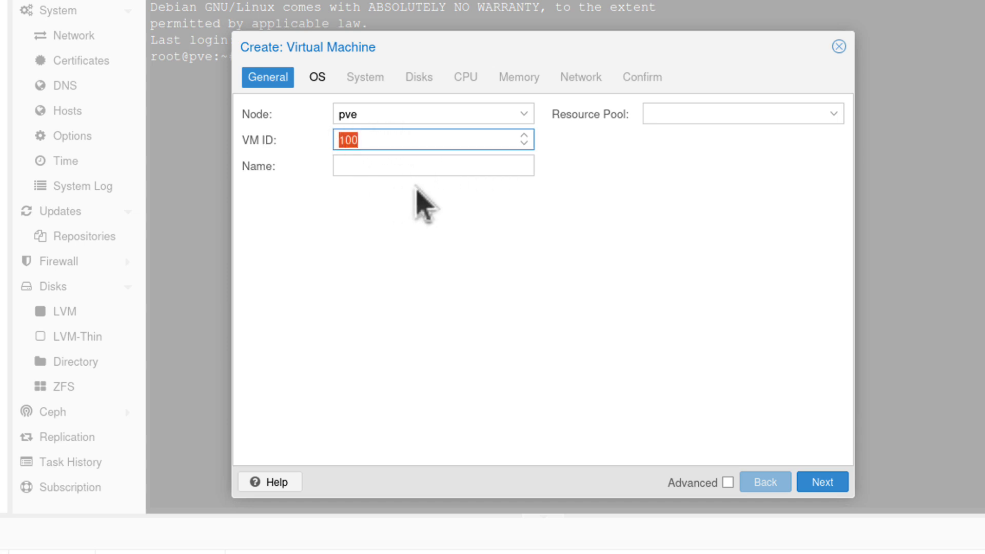
{"action": "type", "text": "245"}
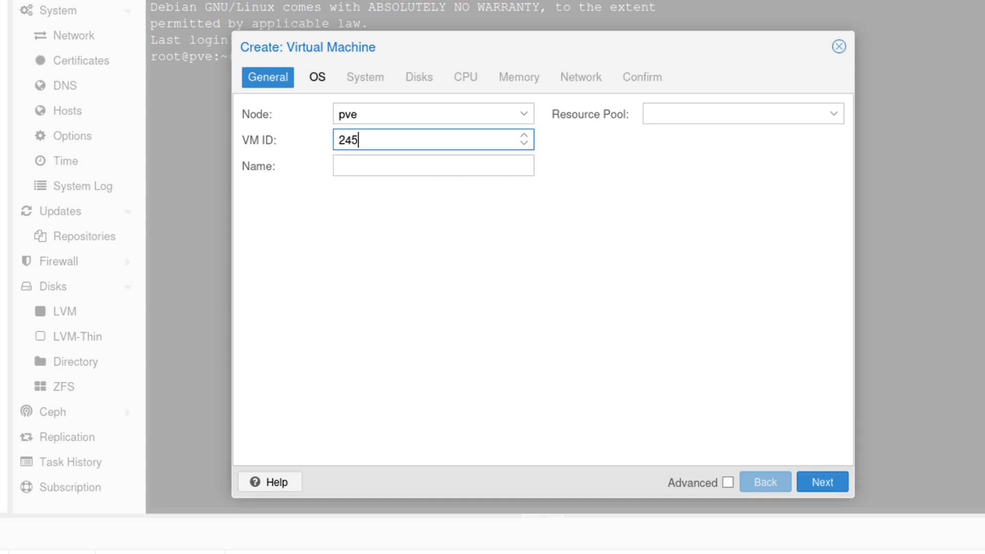
{"action": "left_click", "coordinate": [317, 77]}
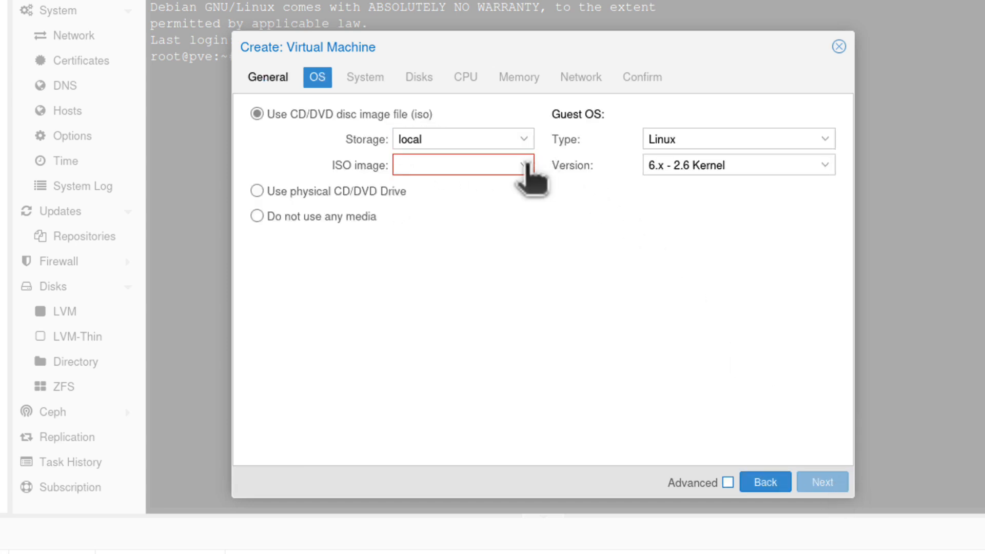
Choose linuxmint-22.1-cinnamon-64bit.iso as boot media with guest type Other, then continue.
{"action": "left_click", "coordinate": [521, 165]}
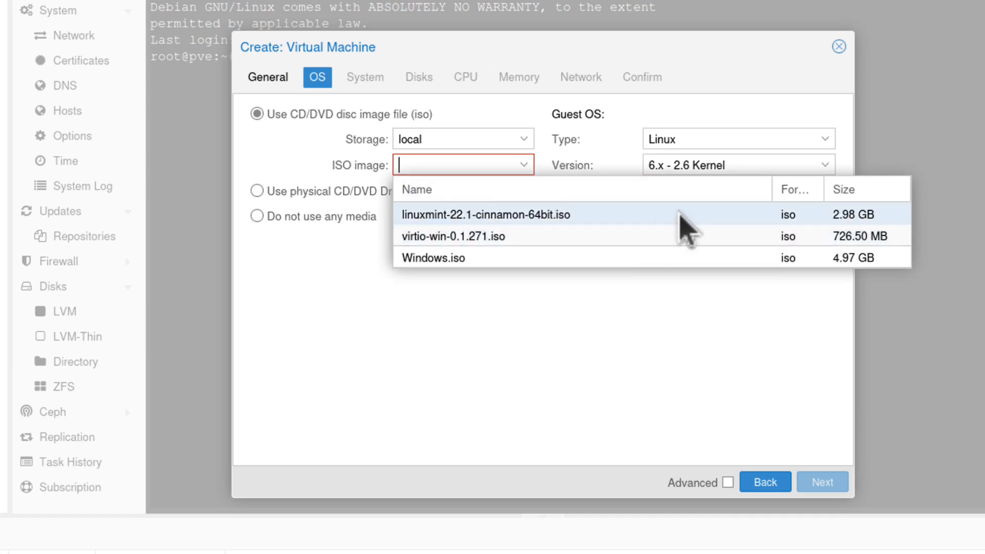
{"action": "mouse_move", "coordinate": [556, 233]}
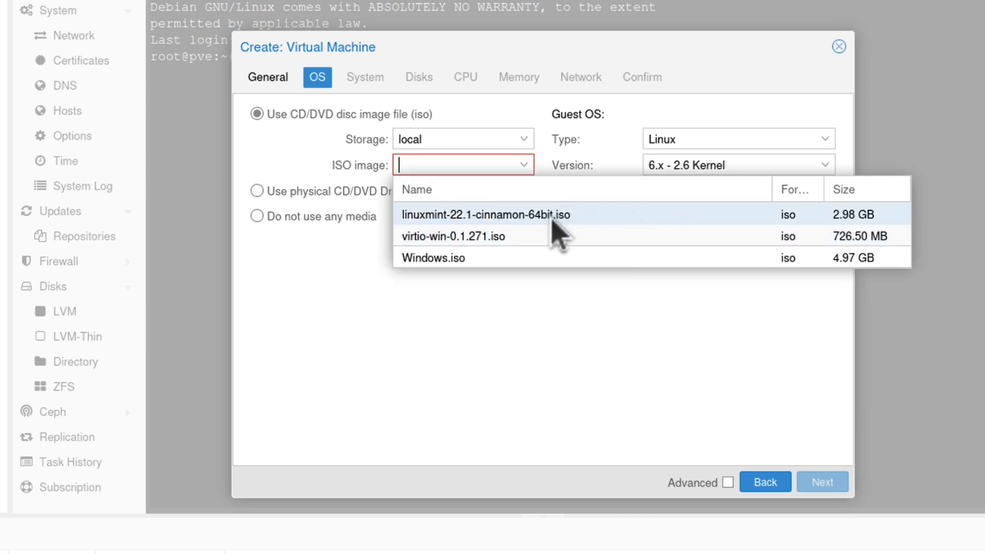
{"action": "mouse_move", "coordinate": [888, 229]}
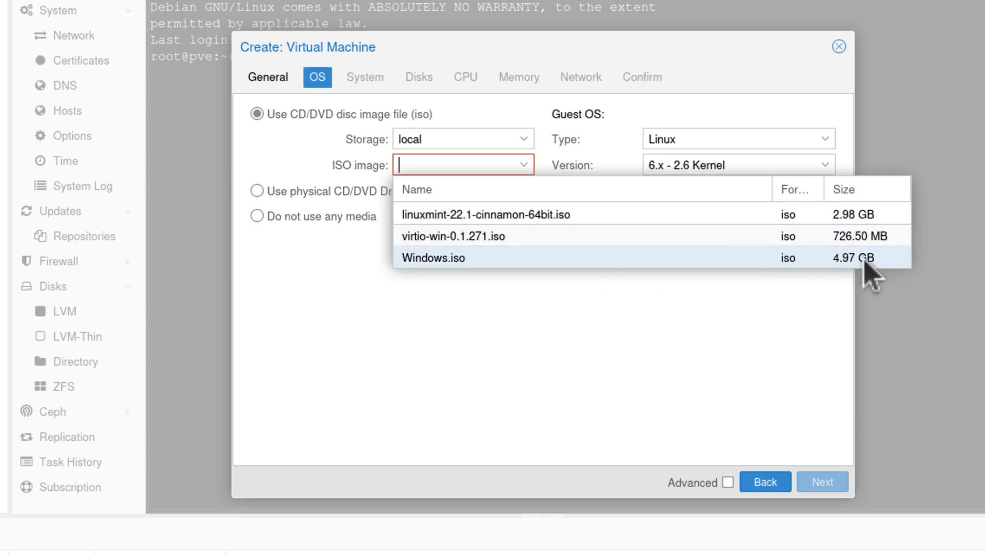
{"action": "mouse_move", "coordinate": [716, 260]}
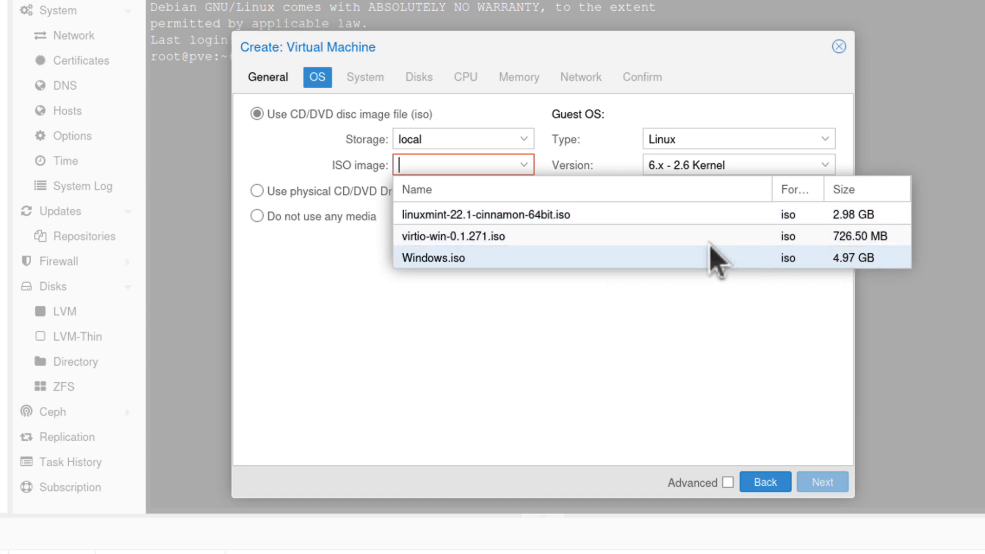
{"action": "left_click", "coordinate": [482, 215]}
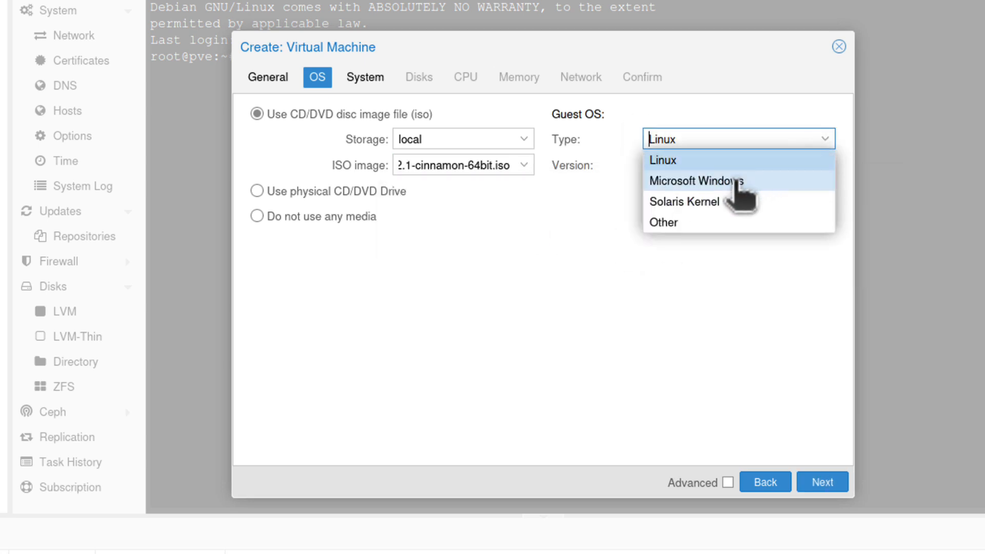
{"action": "left_click", "coordinate": [664, 222]}
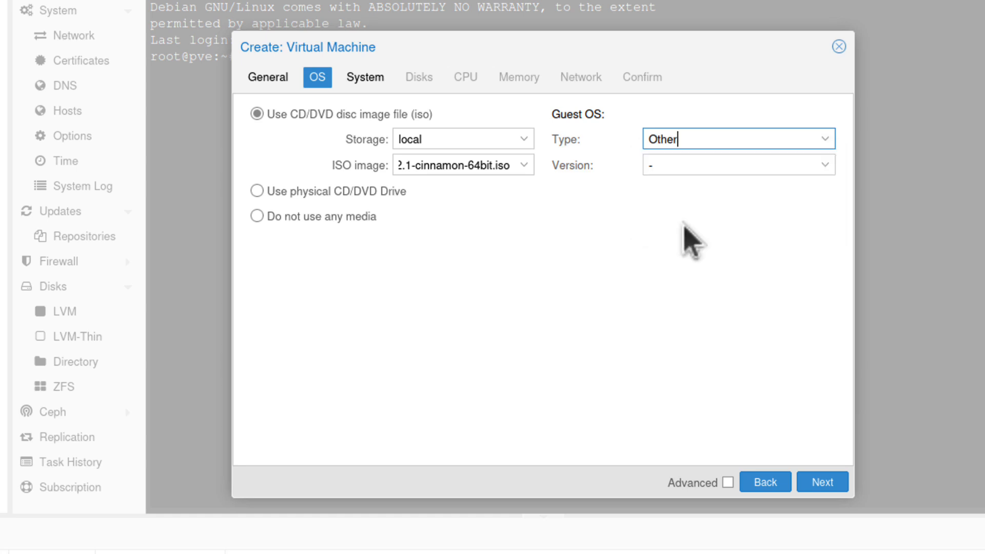
{"action": "left_click", "coordinate": [737, 138]}
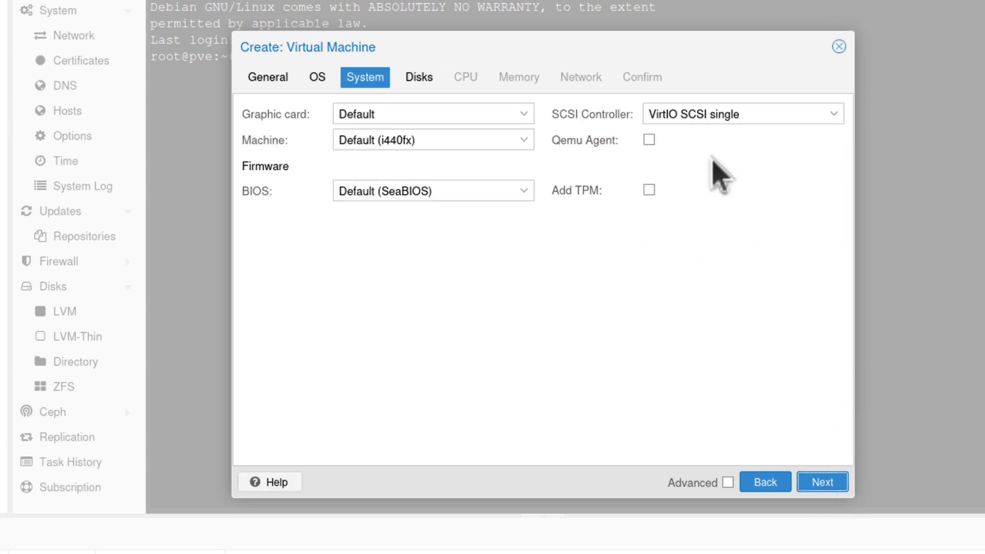
{"action": "mouse_move", "coordinate": [631, 204]}
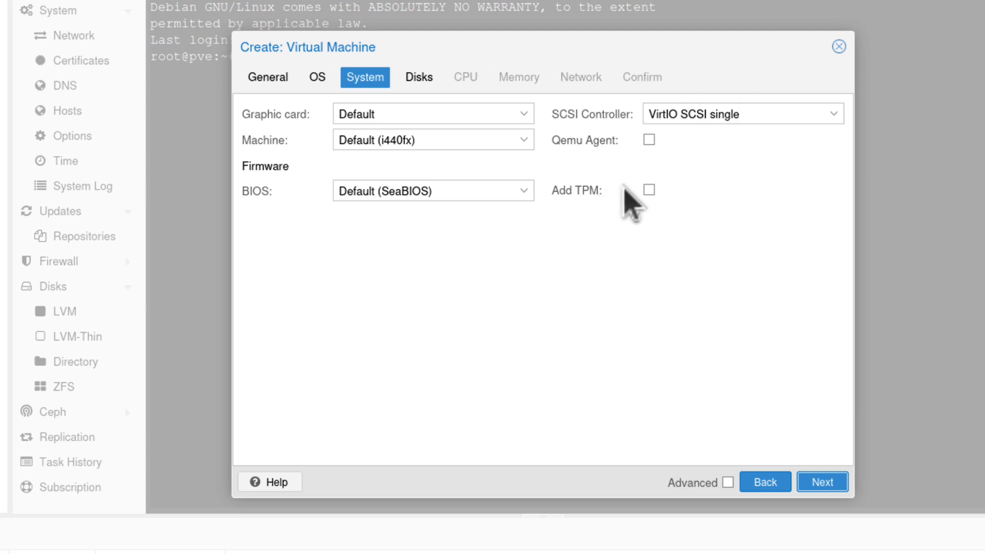
{"action": "mouse_move", "coordinate": [687, 222]}
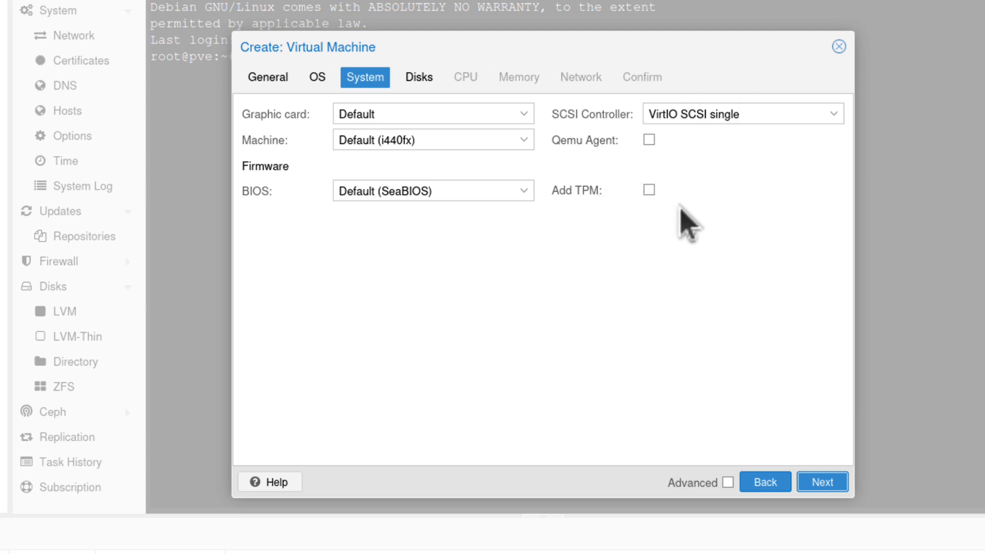
Keep the default SeaBIOS firmware and leave the disk bus as SCSI on the Disks settings.
{"action": "left_click", "coordinate": [524, 114]}
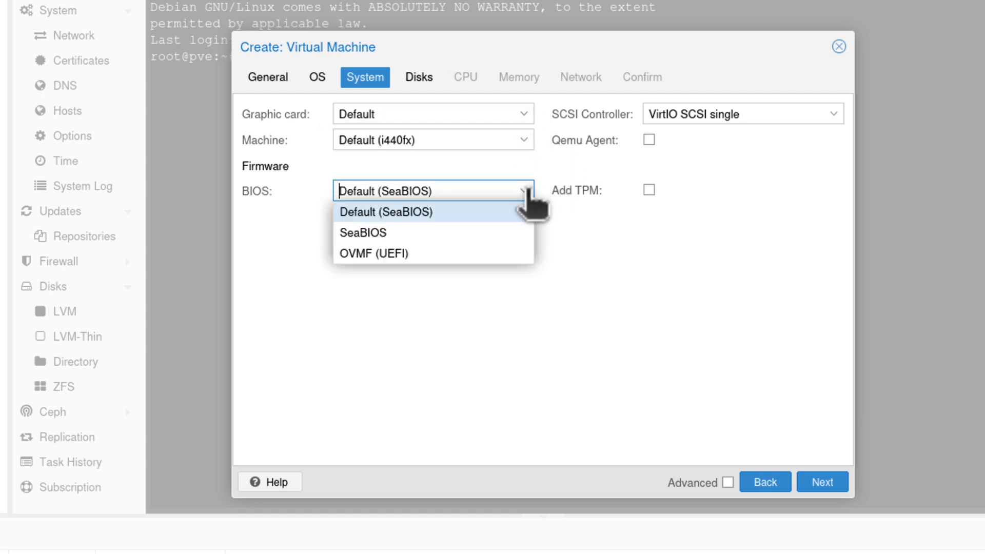
{"action": "mouse_move", "coordinate": [503, 201]}
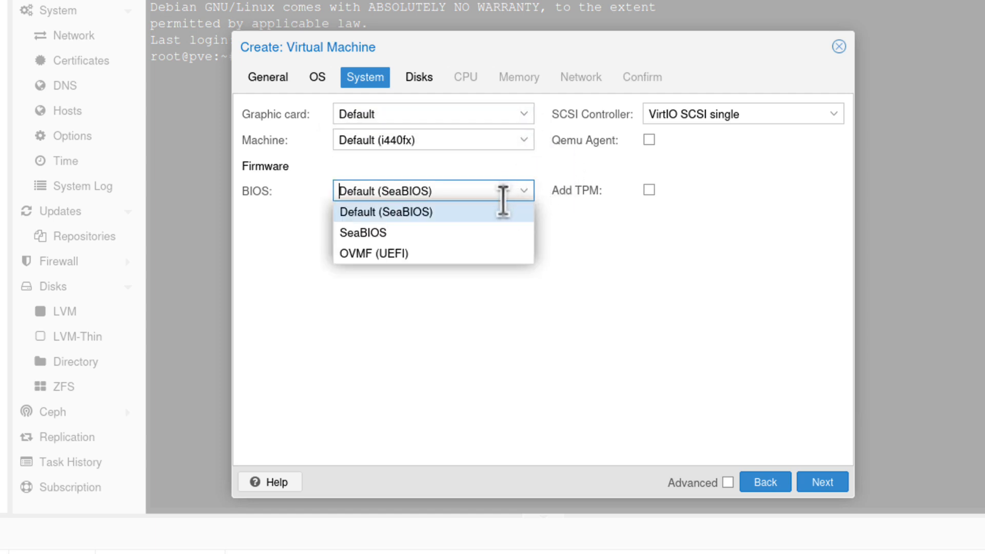
{"action": "left_click", "coordinate": [835, 113]}
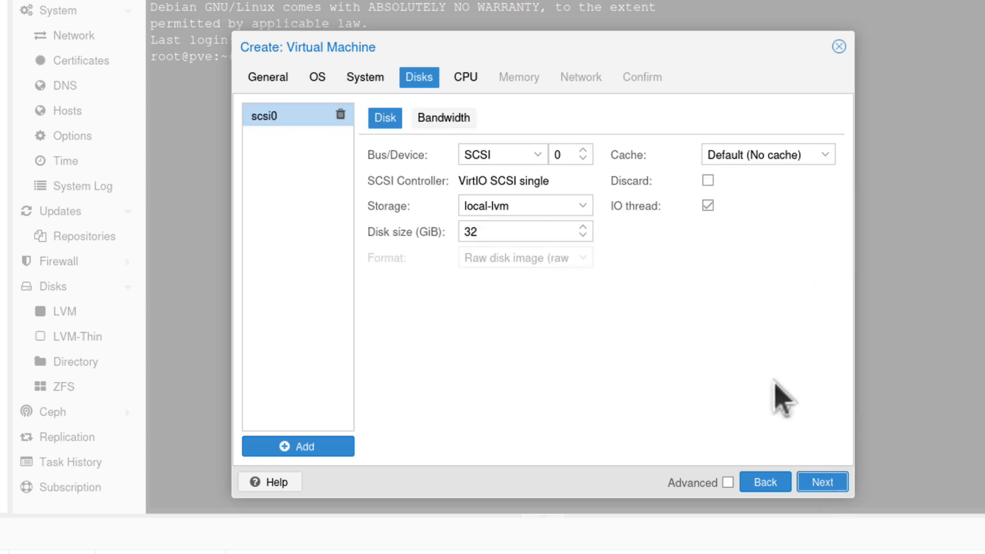
{"action": "left_click", "coordinate": [524, 154]}
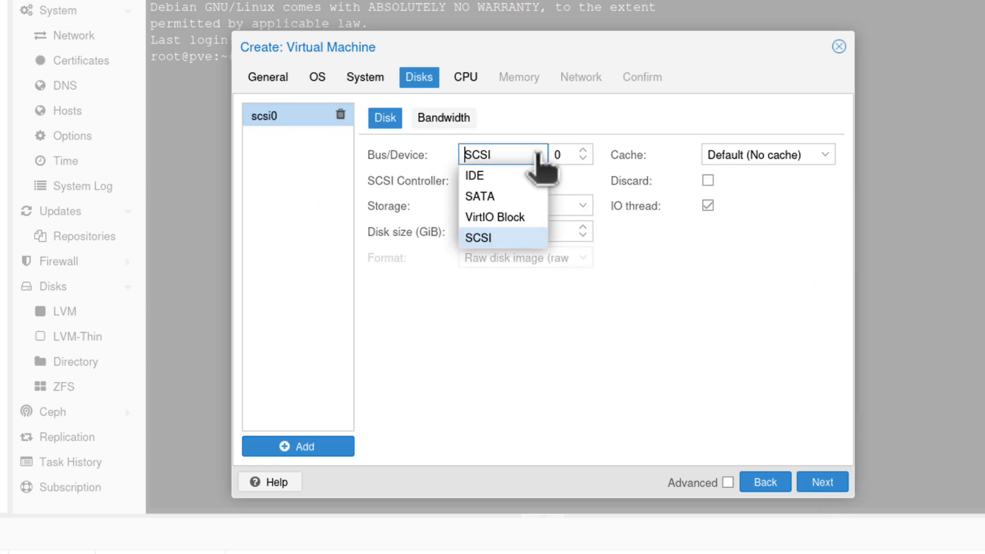
{"action": "left_click", "coordinate": [477, 237]}
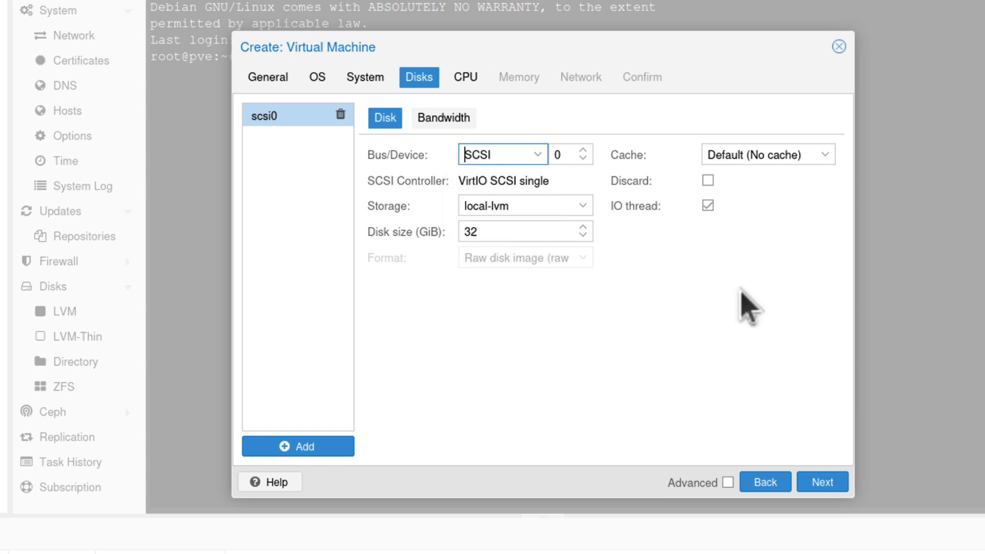
Browse the available CPU models on the CPU settings, keeping type x86-64-v2-AES.
{"action": "left_click", "coordinate": [821, 482]}
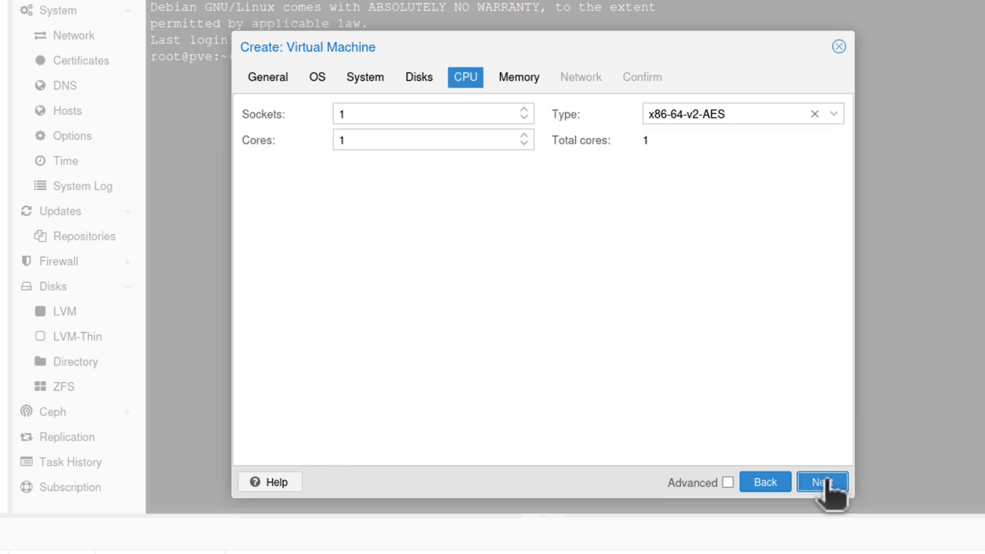
{"action": "mouse_move", "coordinate": [676, 148]}
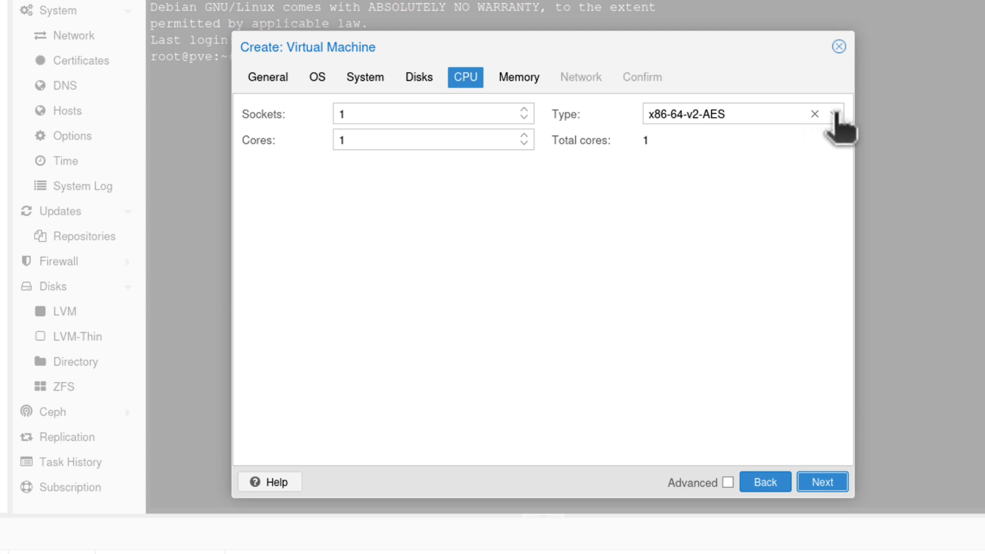
{"action": "left_click", "coordinate": [835, 114]}
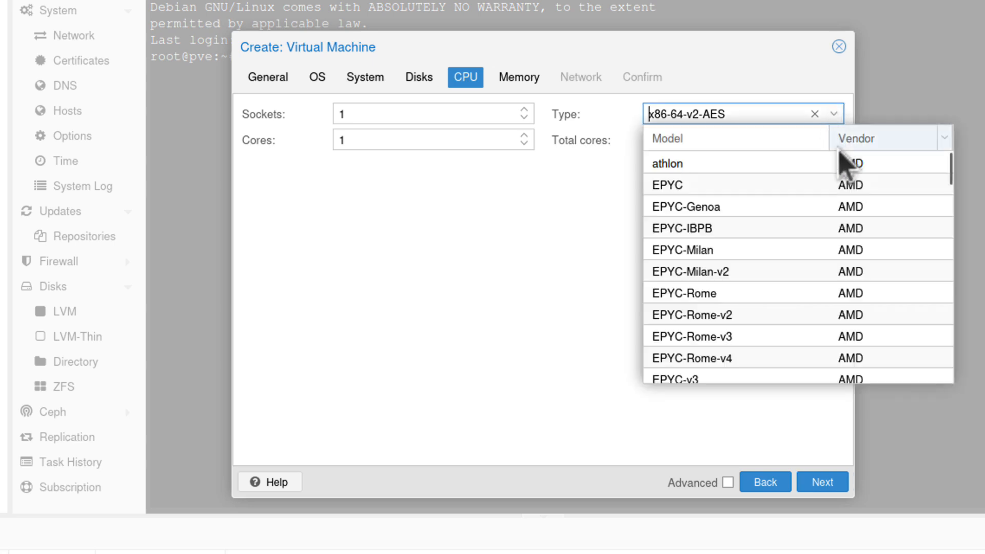
{"action": "scroll", "scroll_direction": "down", "scroll_amount": 3}
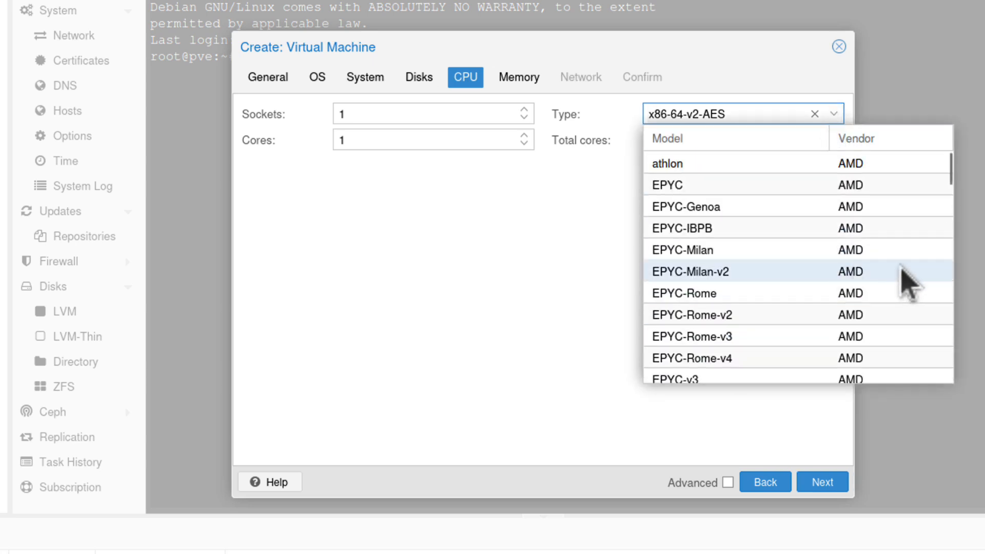
{"action": "scroll", "scroll_direction": "down", "scroll_amount": 3}
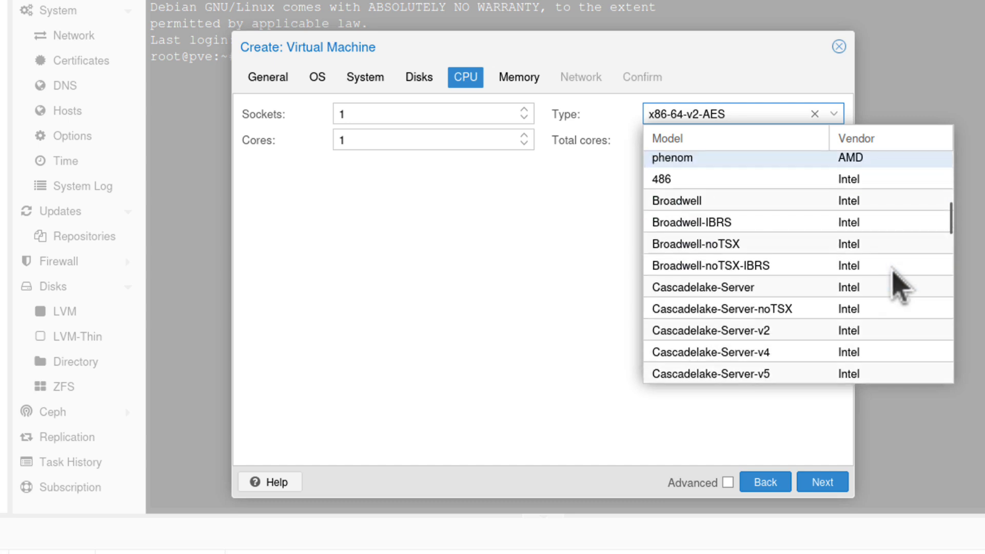
{"action": "scroll", "scroll_direction": "down", "scroll_amount": 3}
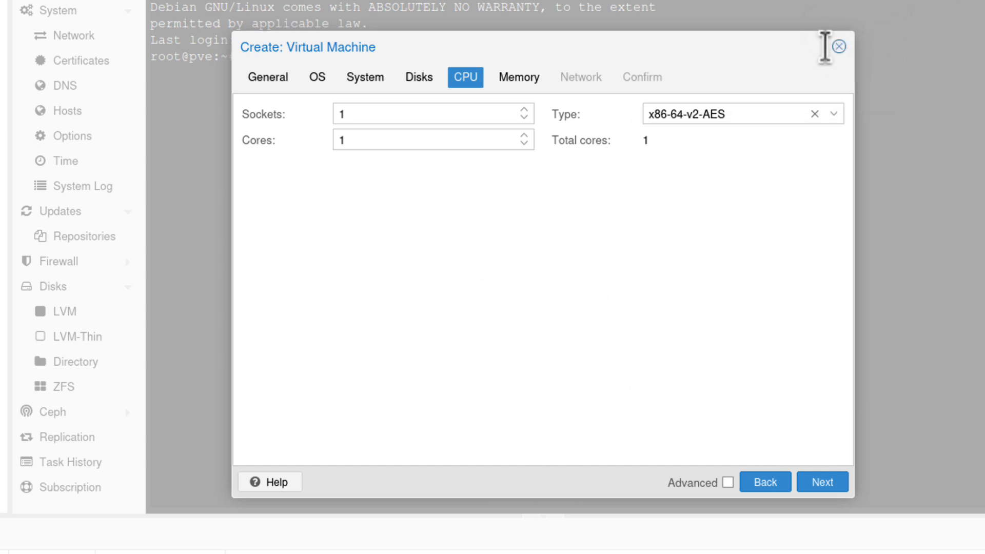
Abandon the VM wizard and begin LXC container 245 with a root password.
{"action": "left_click", "coordinate": [839, 47]}
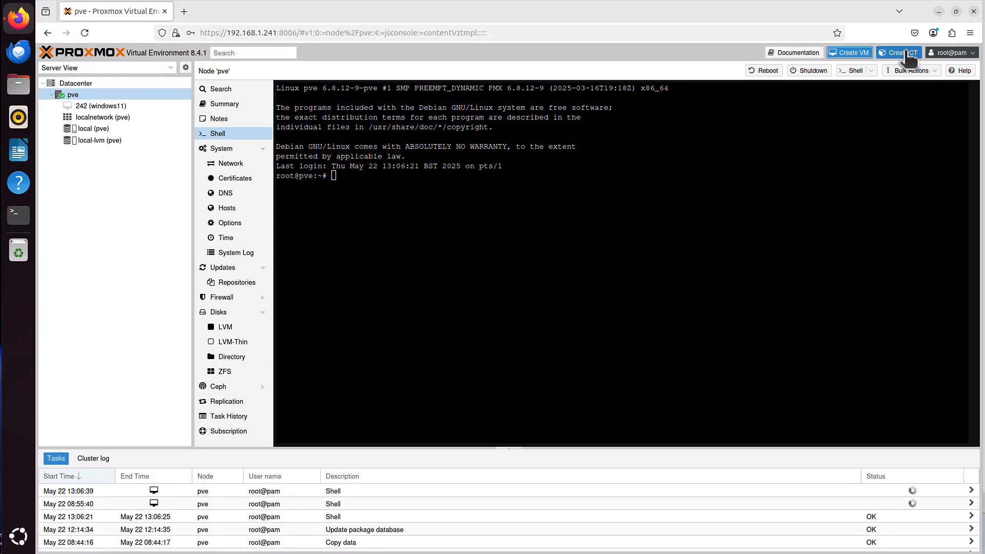
{"action": "left_click", "coordinate": [898, 52]}
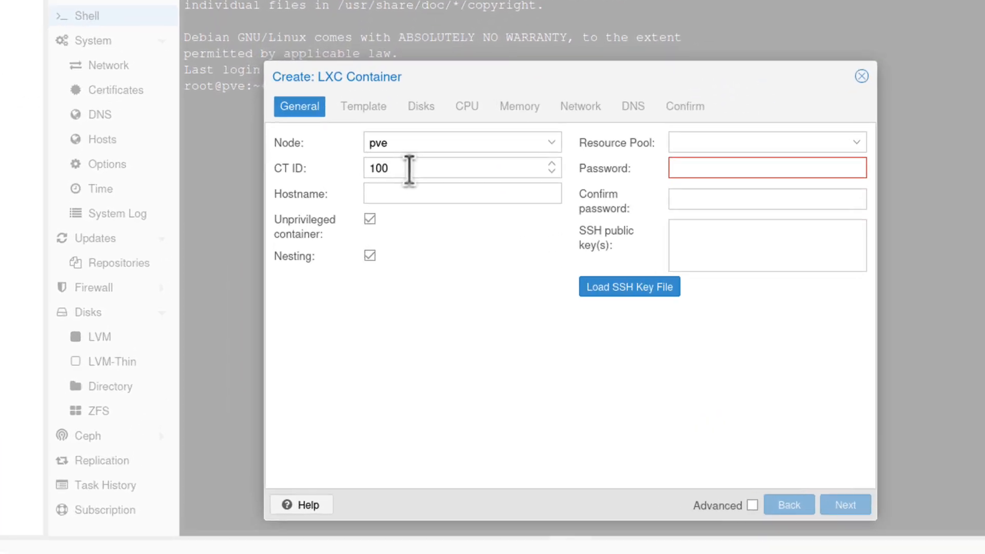
{"action": "type", "text": "245"}
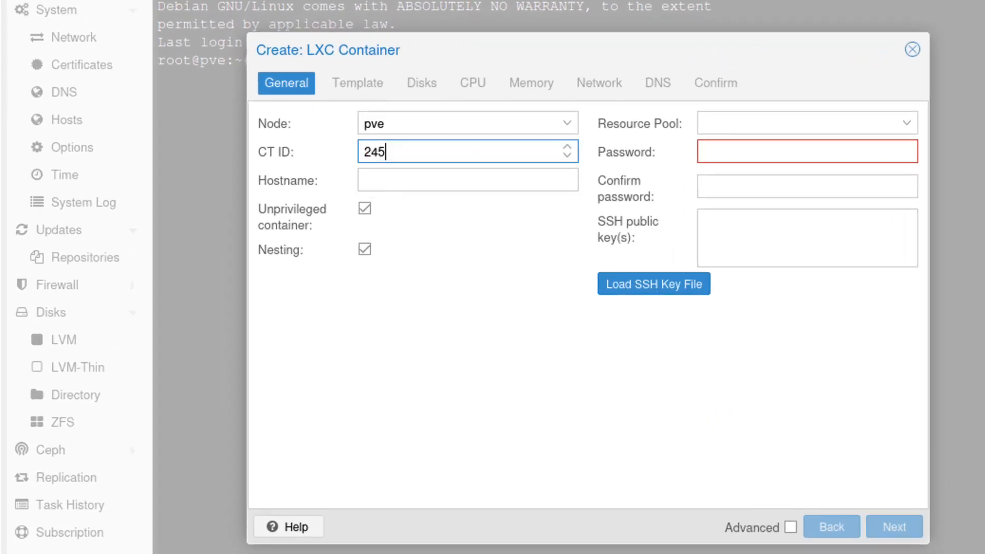
{"action": "mouse_move", "coordinate": [401, 192]}
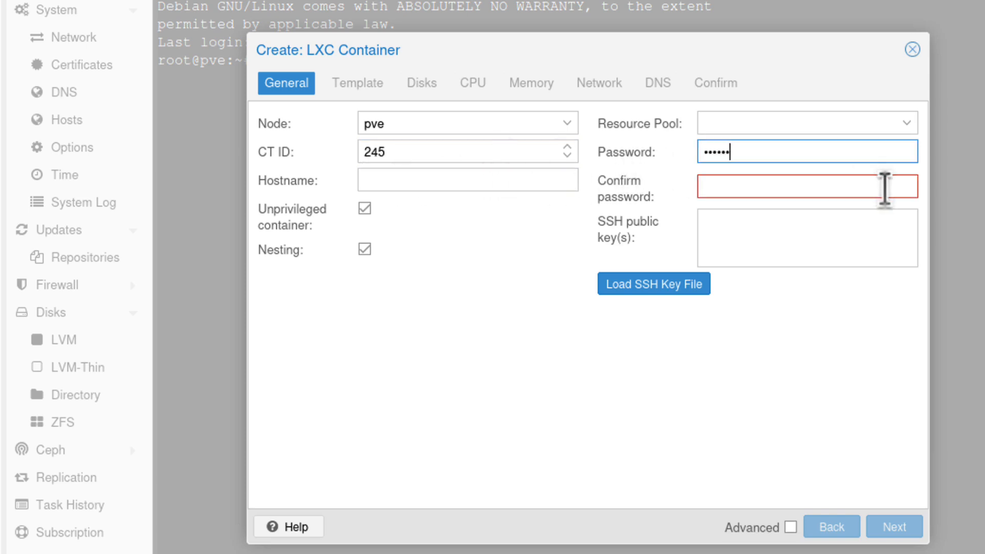
{"action": "type", "text": "••••••"}
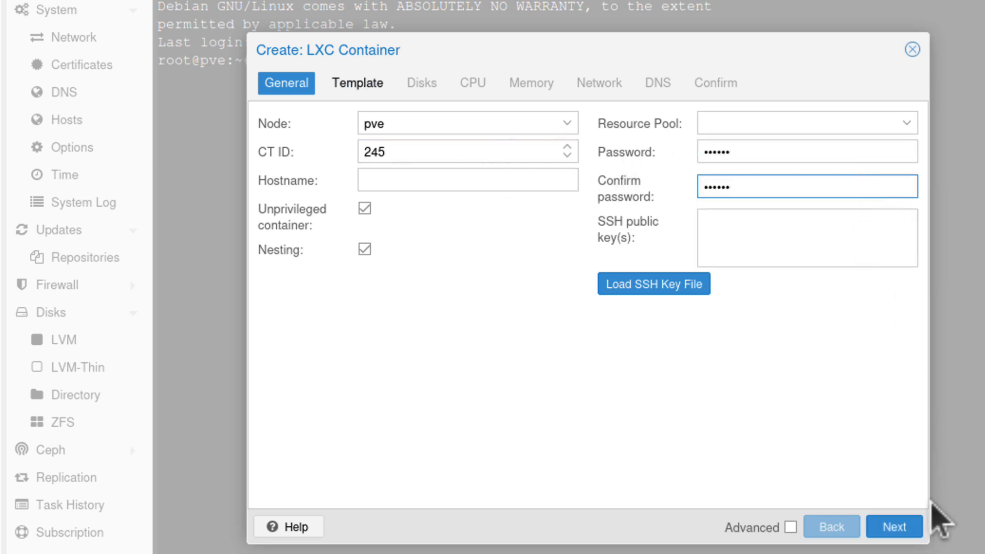
Select the debian-12-standard_12.7-1_amd64.tar.zst template from local storage.
{"action": "left_click", "coordinate": [357, 82]}
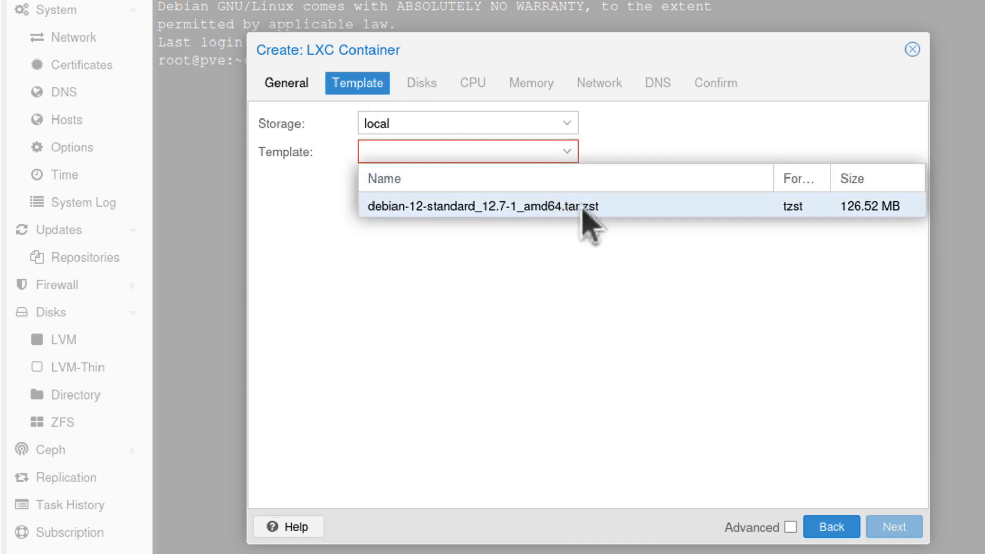
{"action": "mouse_move", "coordinate": [477, 225]}
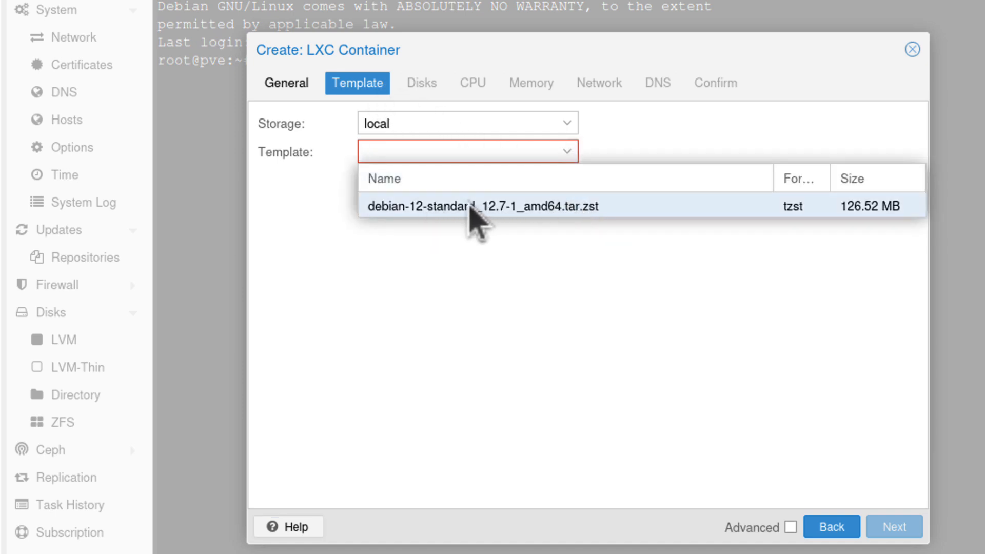
{"action": "mouse_move", "coordinate": [879, 239]}
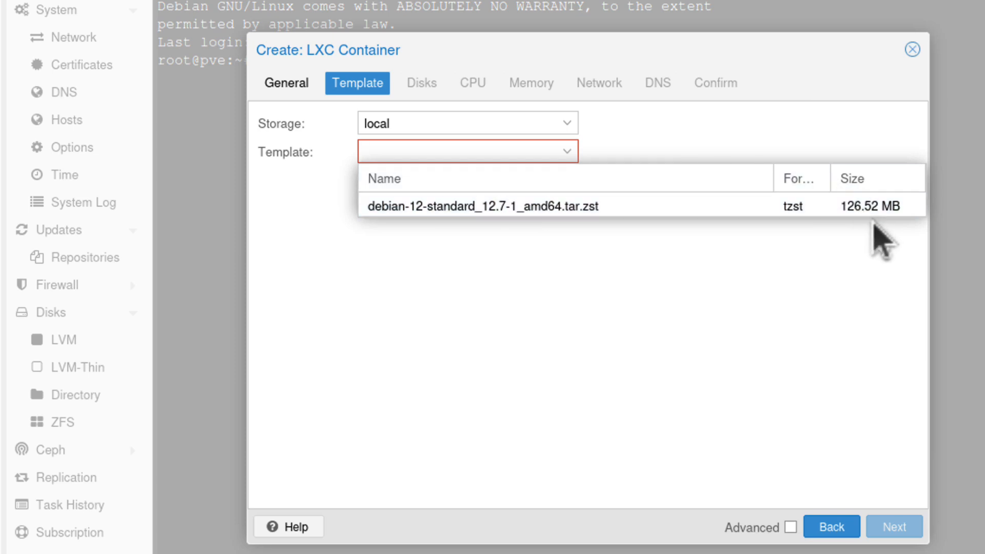
{"action": "mouse_move", "coordinate": [497, 206]}
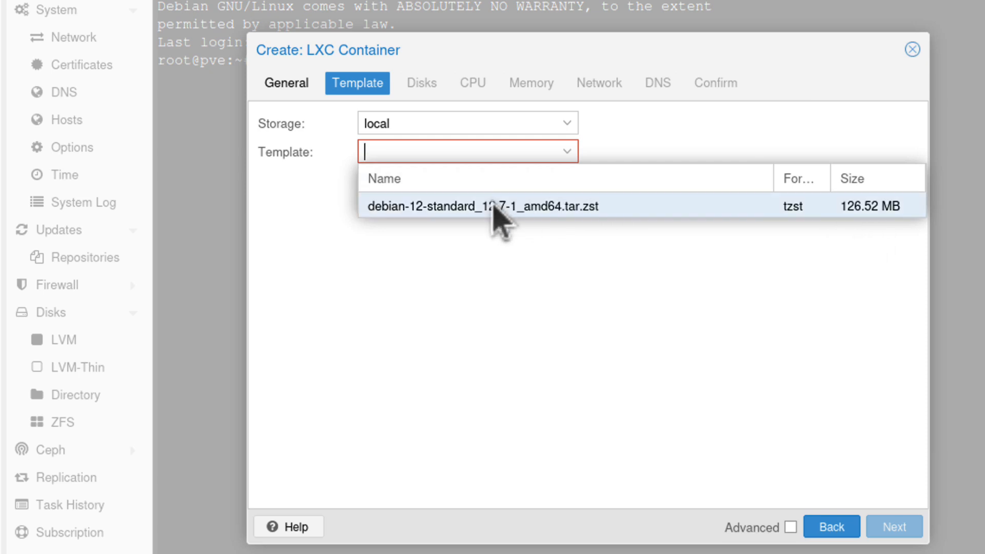
{"action": "mouse_move", "coordinate": [465, 233]}
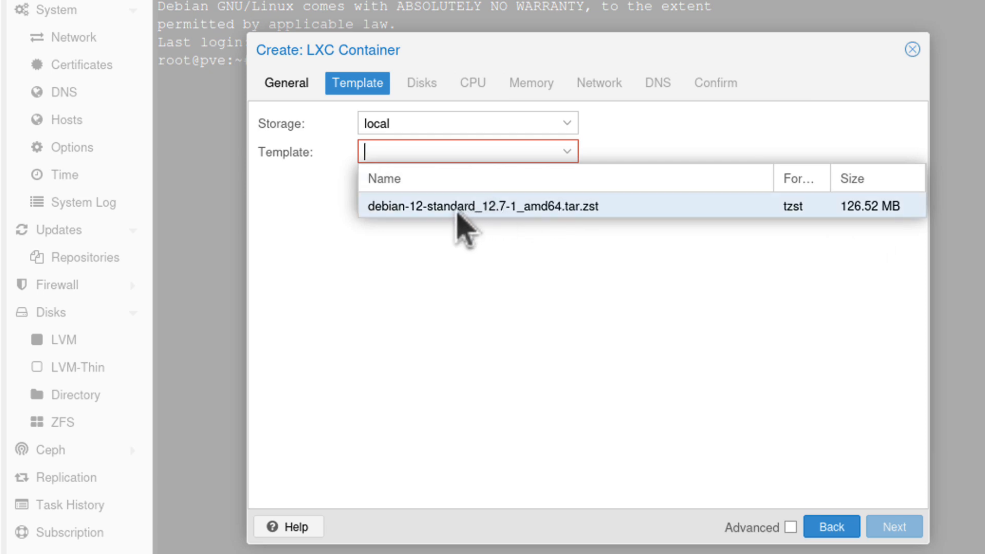
{"action": "mouse_move", "coordinate": [854, 239]}
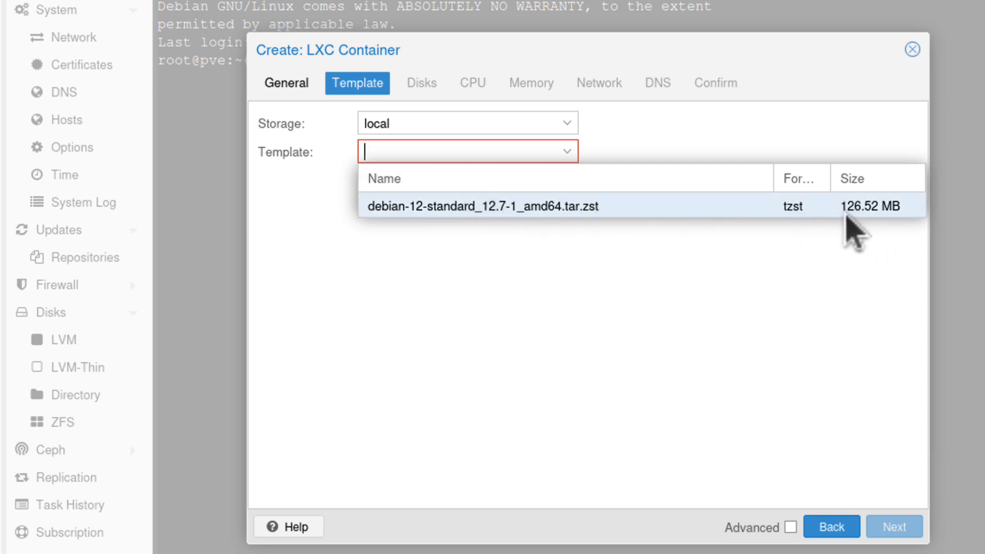
{"action": "mouse_move", "coordinate": [885, 233]}
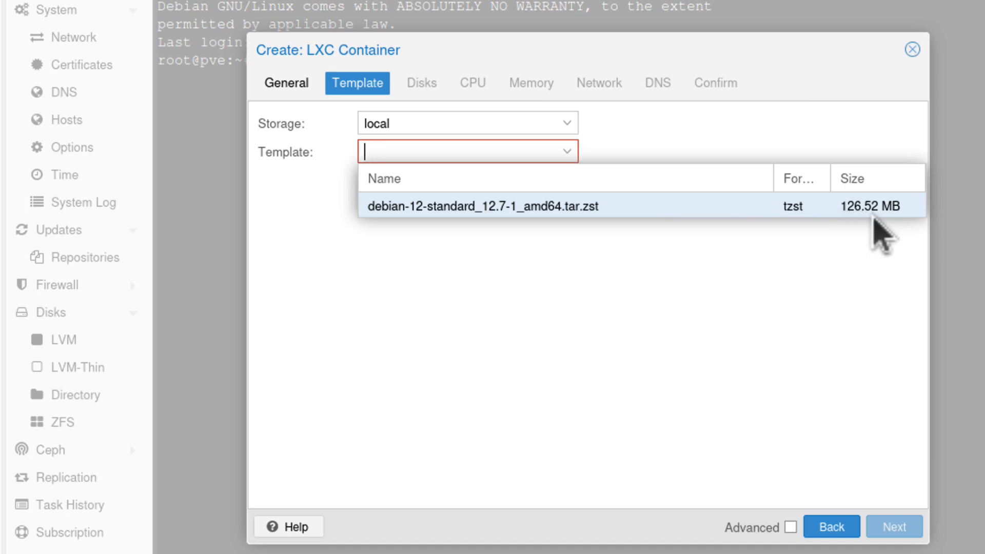
{"action": "mouse_move", "coordinate": [618, 233]}
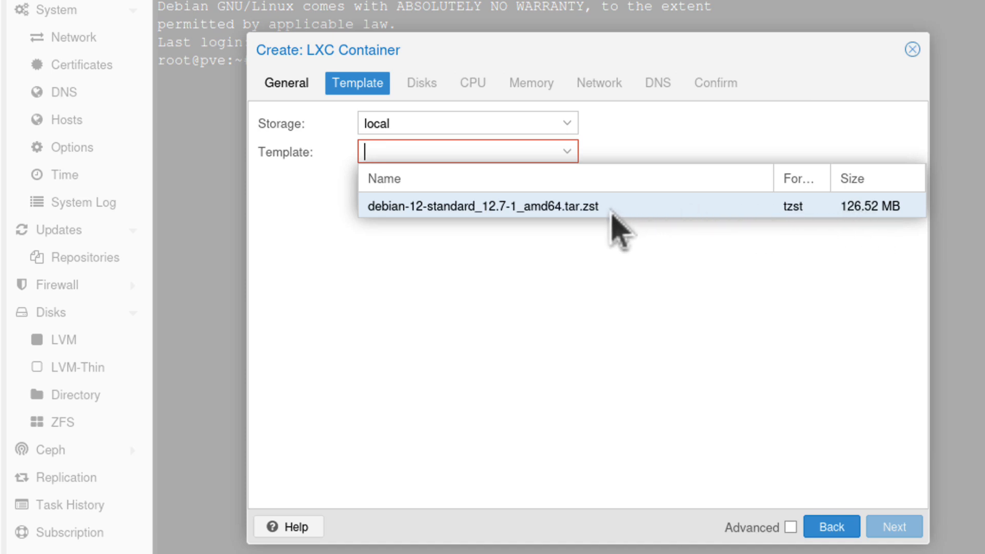
{"action": "left_click", "coordinate": [480, 205]}
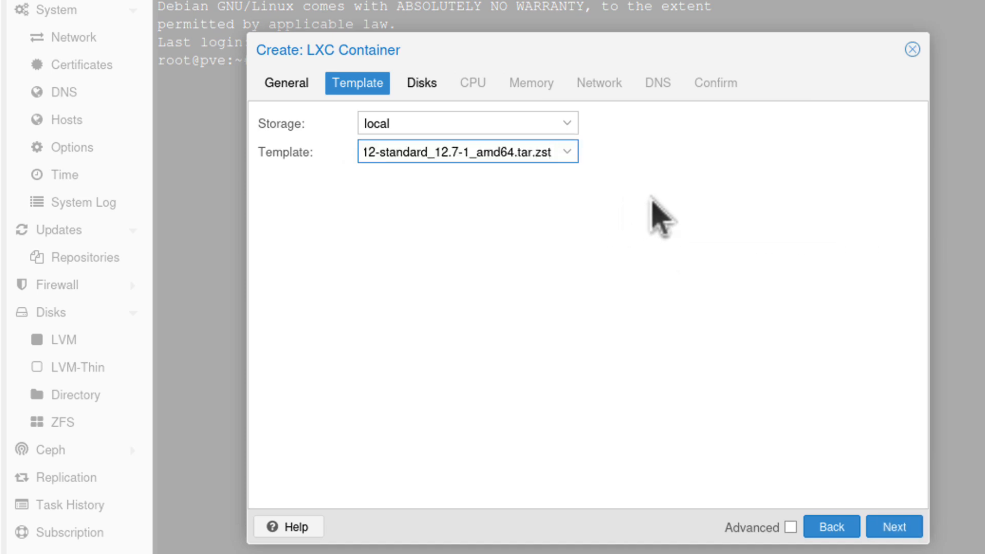
Give the container a 50 GiB root disk and raise its CPU cores to 2.
{"action": "left_click", "coordinate": [421, 82]}
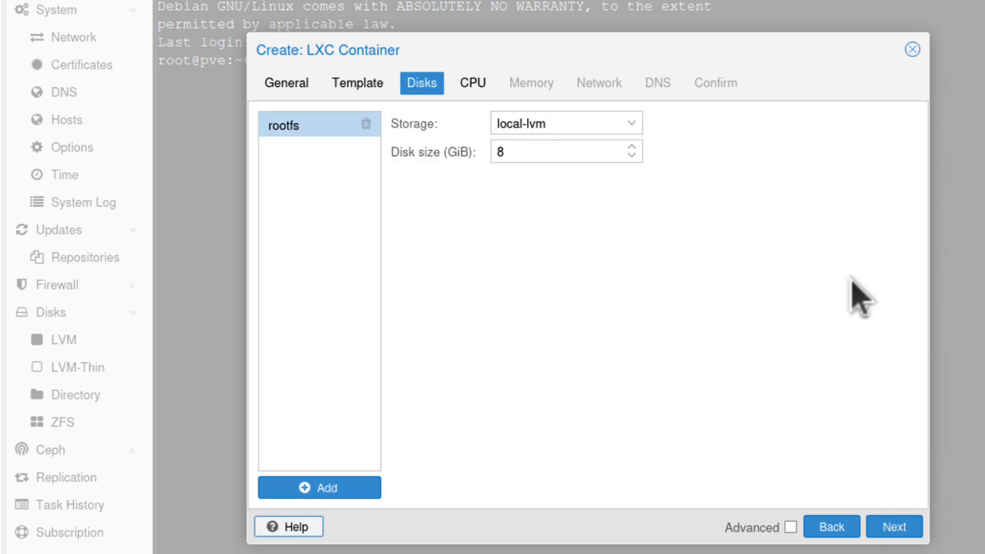
{"action": "mouse_move", "coordinate": [535, 194]}
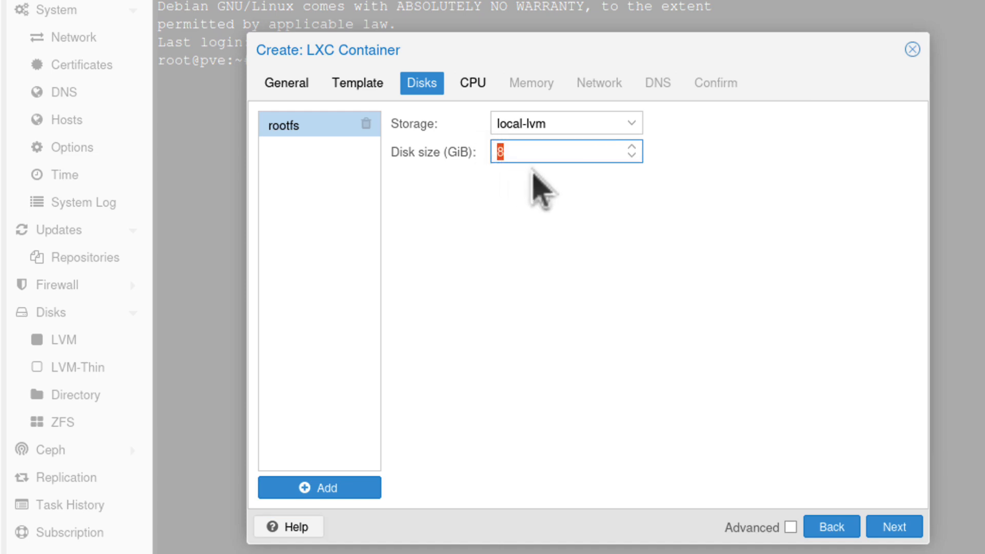
{"action": "type", "text": "50"}
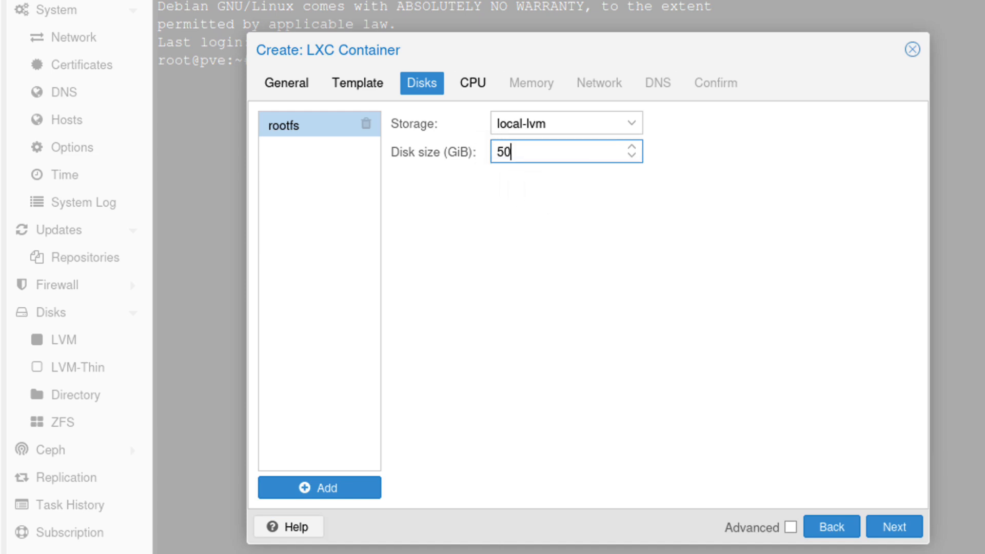
{"action": "mouse_move", "coordinate": [758, 208]}
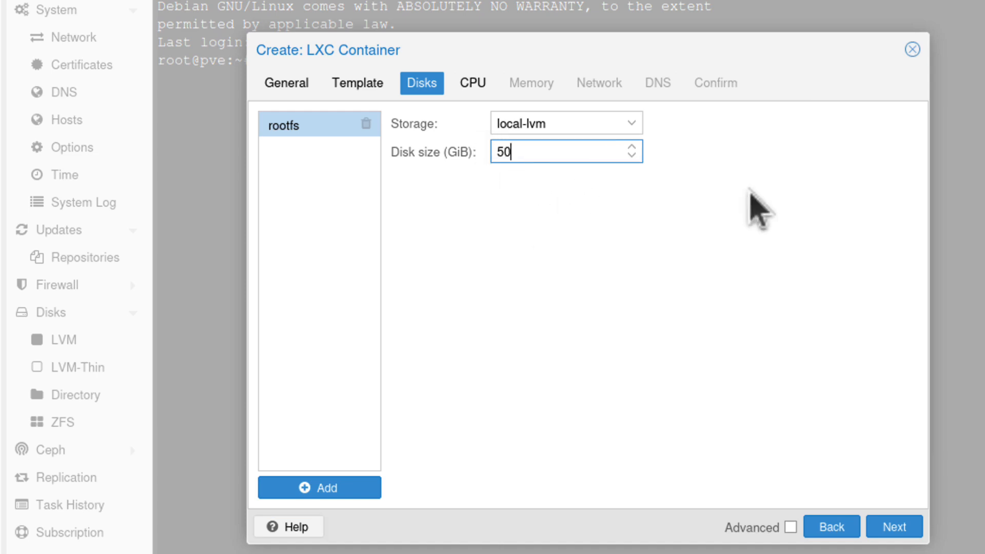
{"action": "mouse_move", "coordinate": [835, 275]}
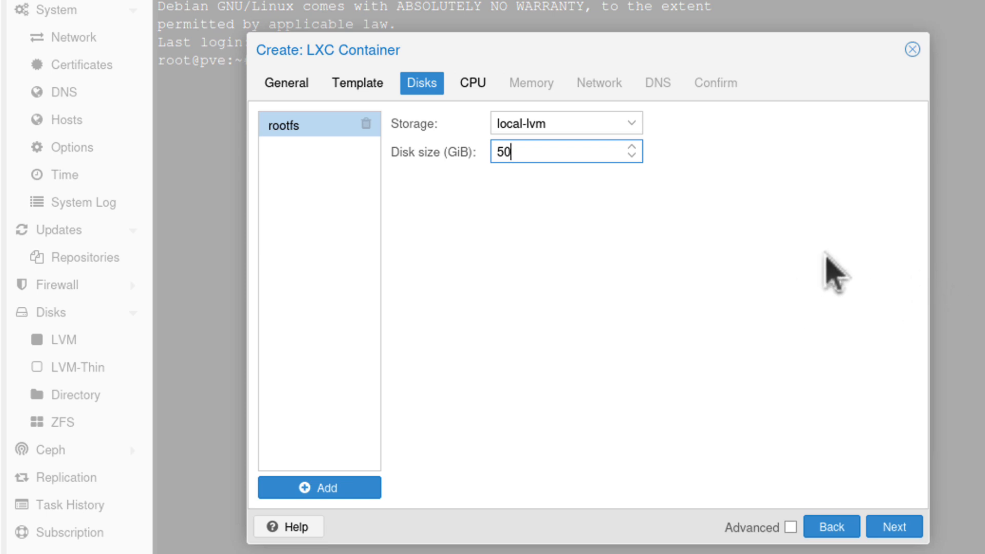
{"action": "mouse_move", "coordinate": [854, 340]}
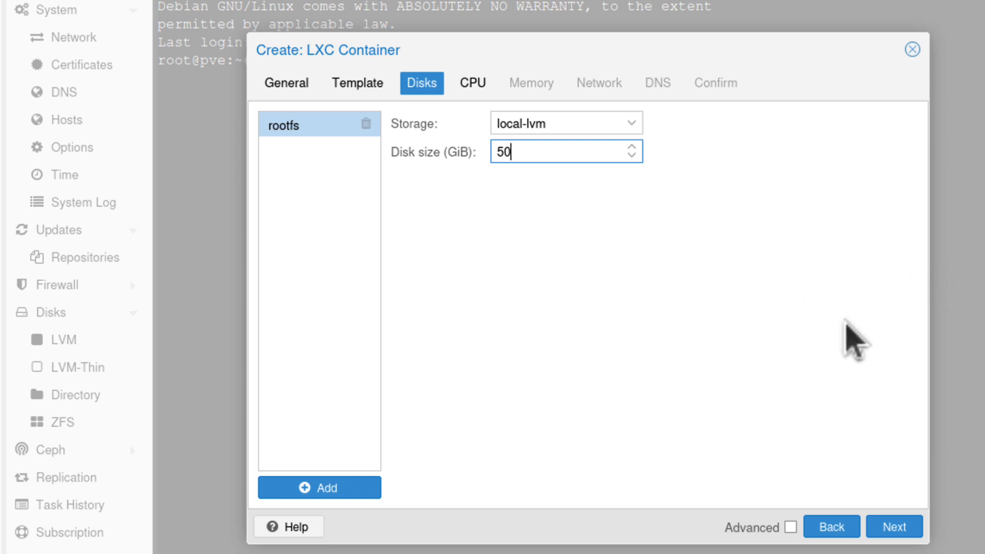
{"action": "left_click", "coordinate": [471, 82]}
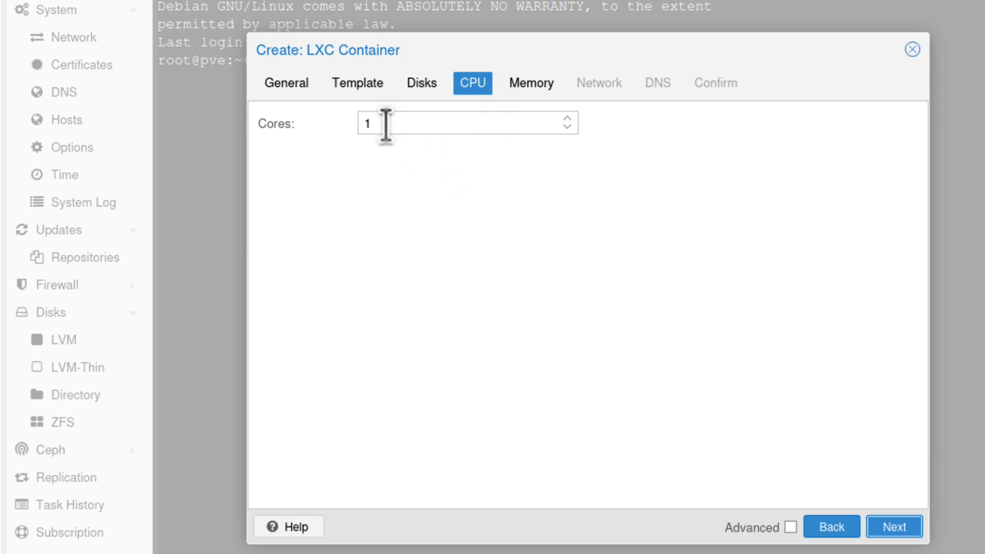
{"action": "mouse_move", "coordinate": [506, 156]}
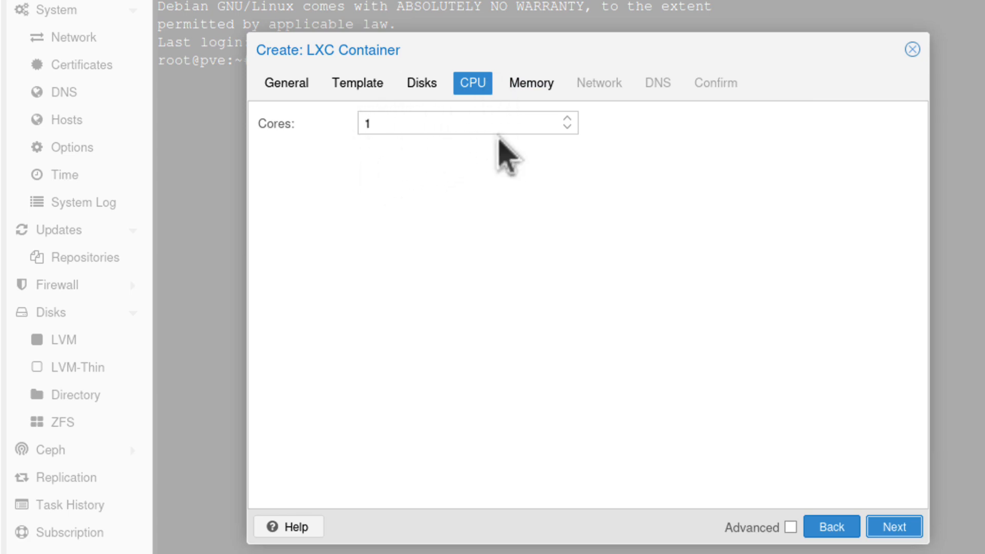
{"action": "mouse_move", "coordinate": [571, 136]}
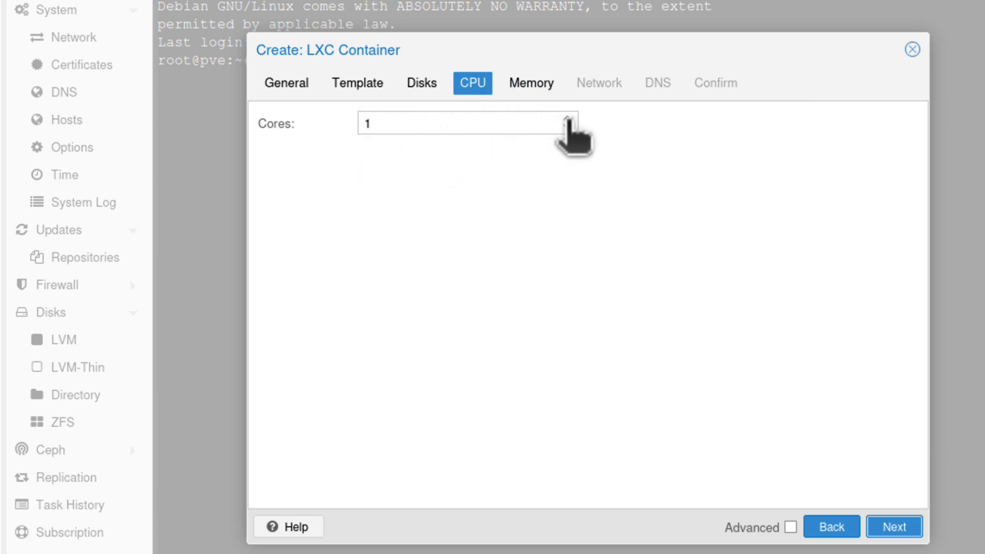
{"action": "left_click", "coordinate": [567, 118]}
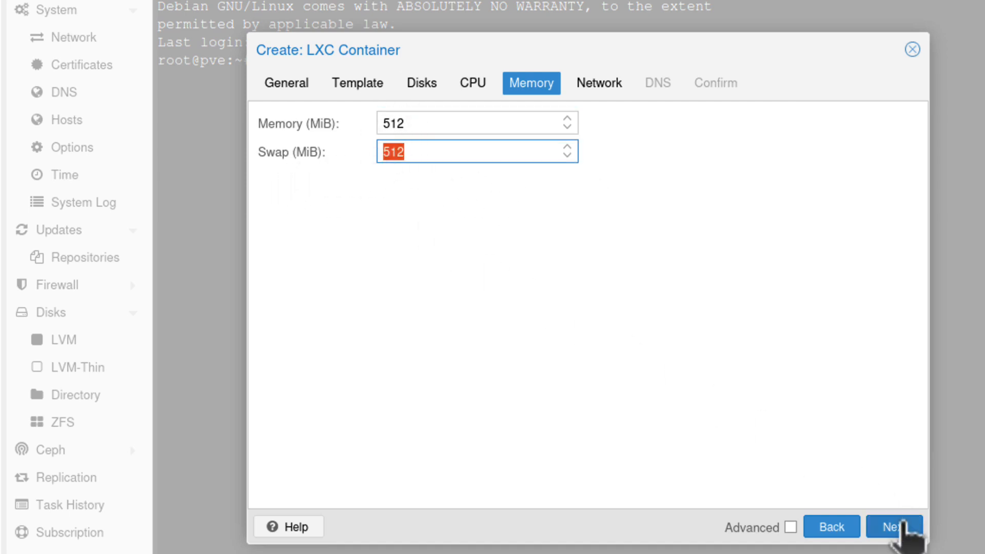
Advance through Network and DNS, finish creating container 245, and dismiss the task log.
{"action": "left_click", "coordinate": [893, 527]}
{"action": "type", "text": "192.168.1.1"}
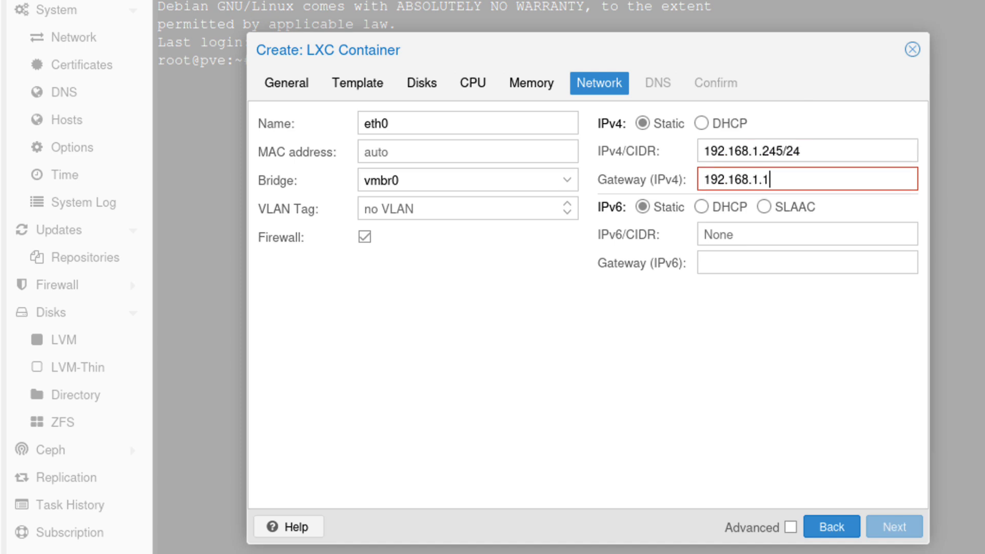
{"action": "left_click", "coordinate": [893, 526]}
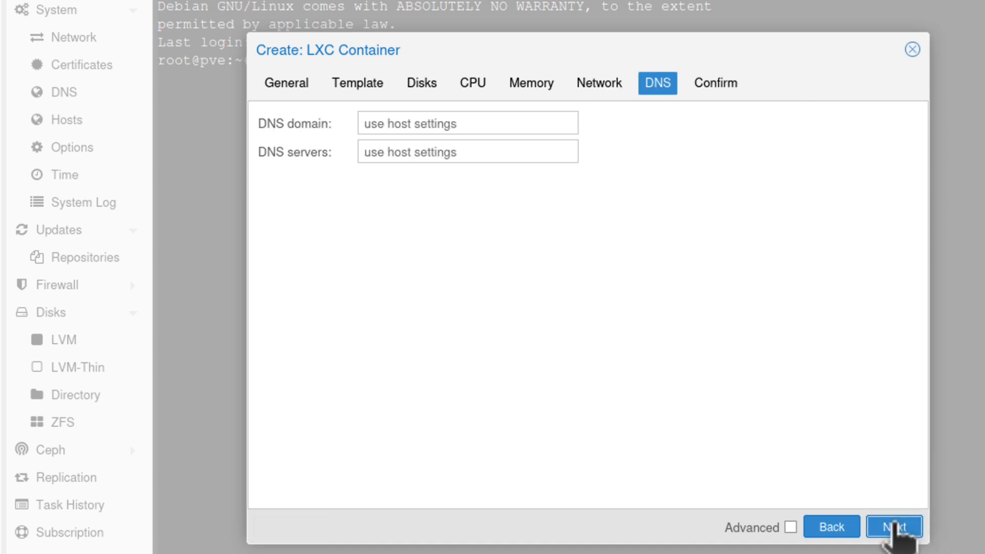
{"action": "left_click", "coordinate": [894, 526]}
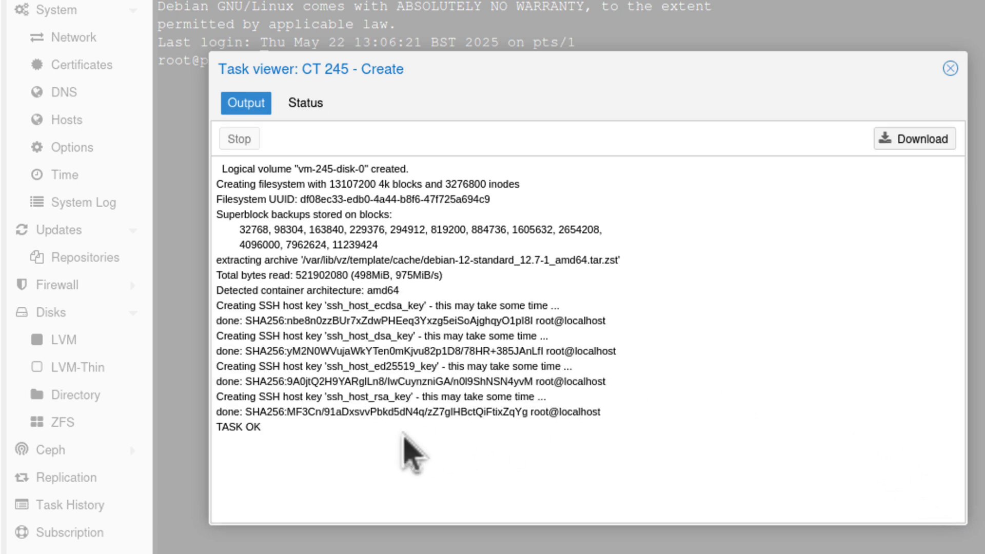
{"action": "mouse_move", "coordinate": [322, 451]}
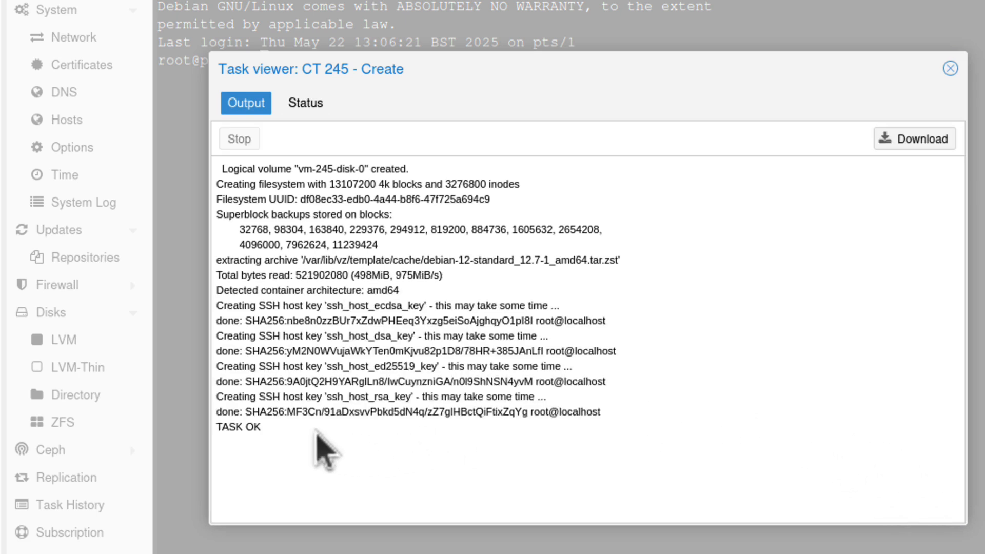
{"action": "left_click", "coordinate": [950, 68]}
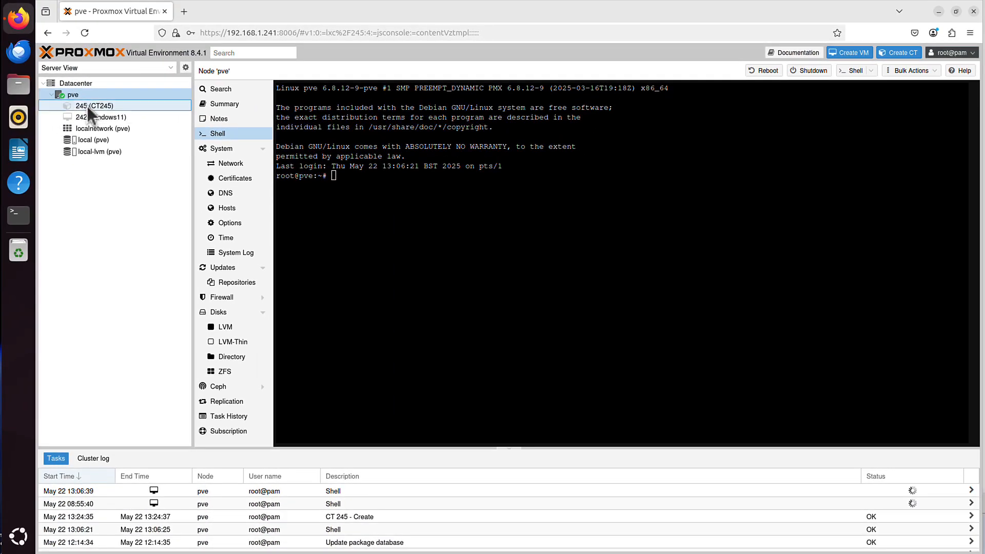
Start container CT245, then log out of its root console session with exit.
{"action": "left_click", "coordinate": [96, 105]}
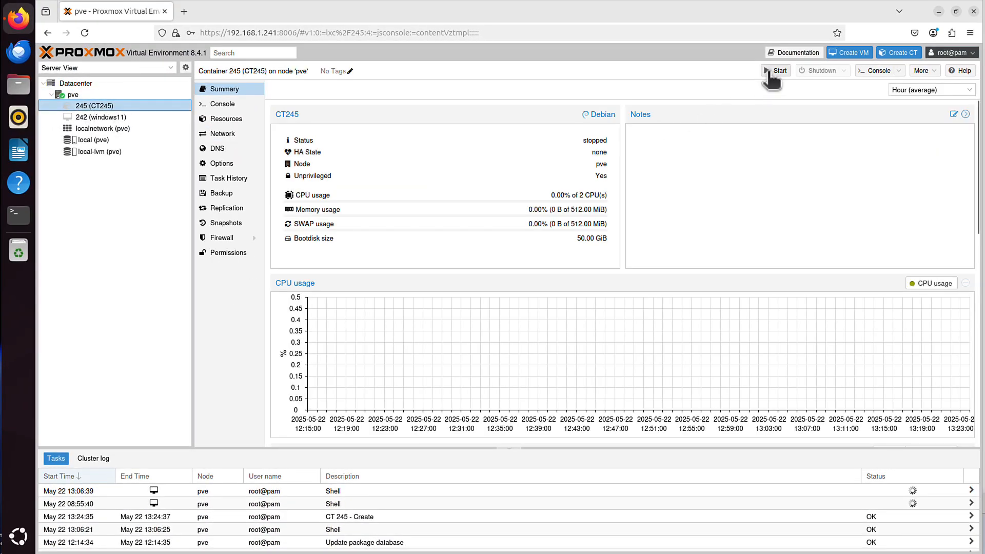
{"action": "left_click", "coordinate": [777, 70]}
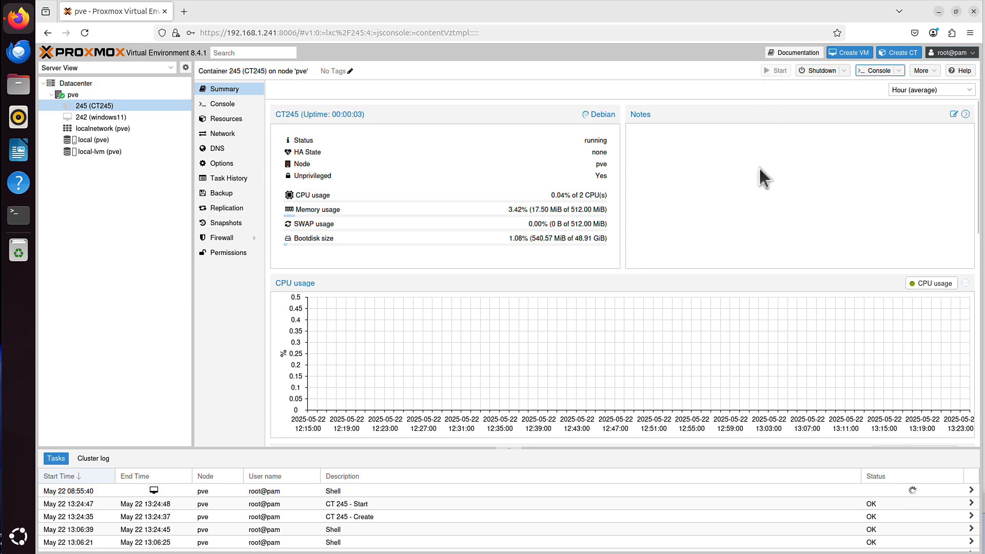
{"action": "mouse_move", "coordinate": [125, 116]}
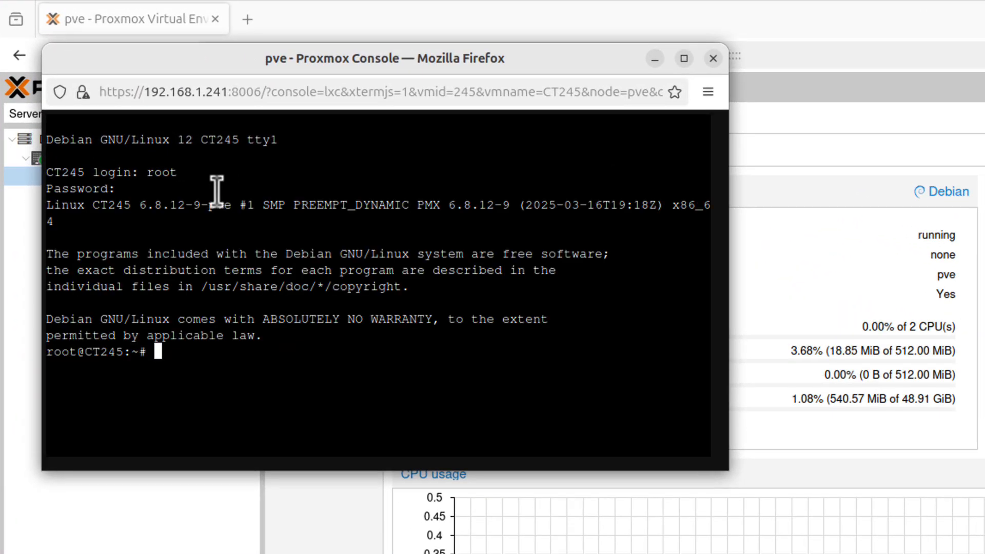
{"action": "mouse_move", "coordinate": [405, 369]}
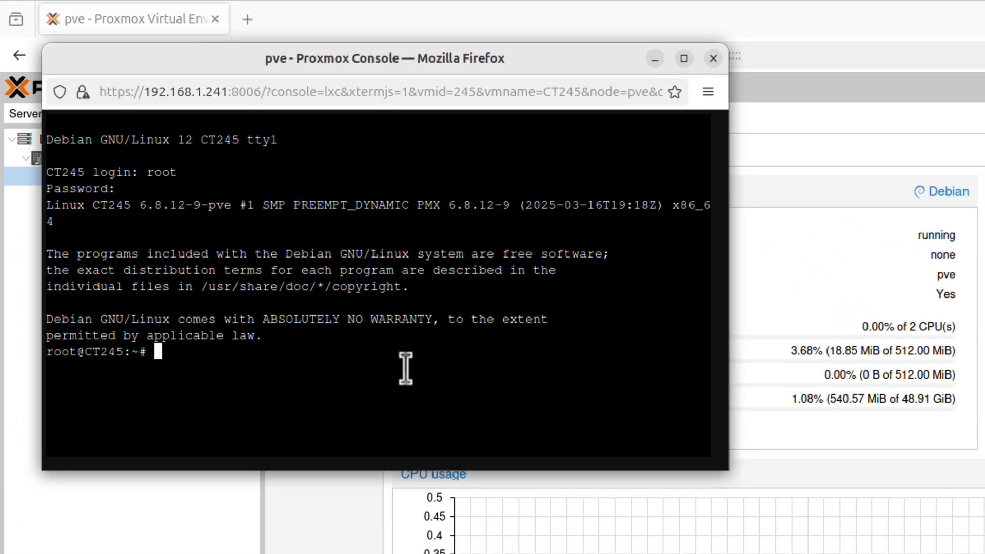
{"action": "mouse_move", "coordinate": [317, 352]}
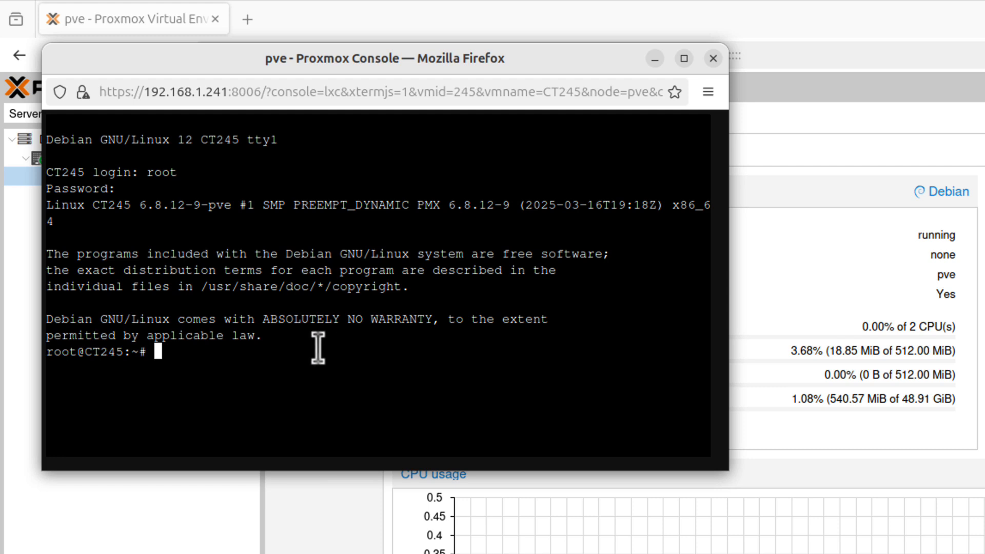
{"action": "mouse_move", "coordinate": [354, 312]}
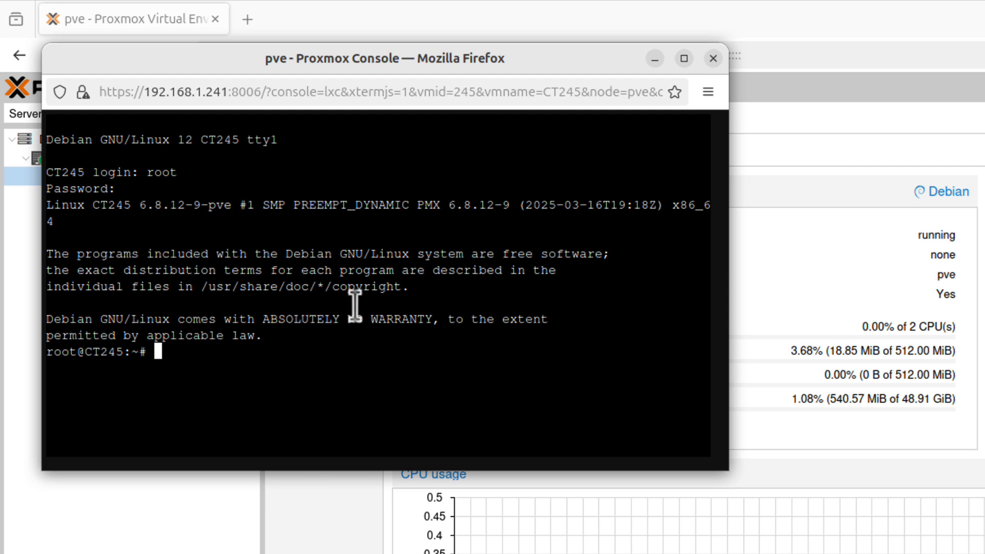
{"action": "mouse_move", "coordinate": [353, 269]}
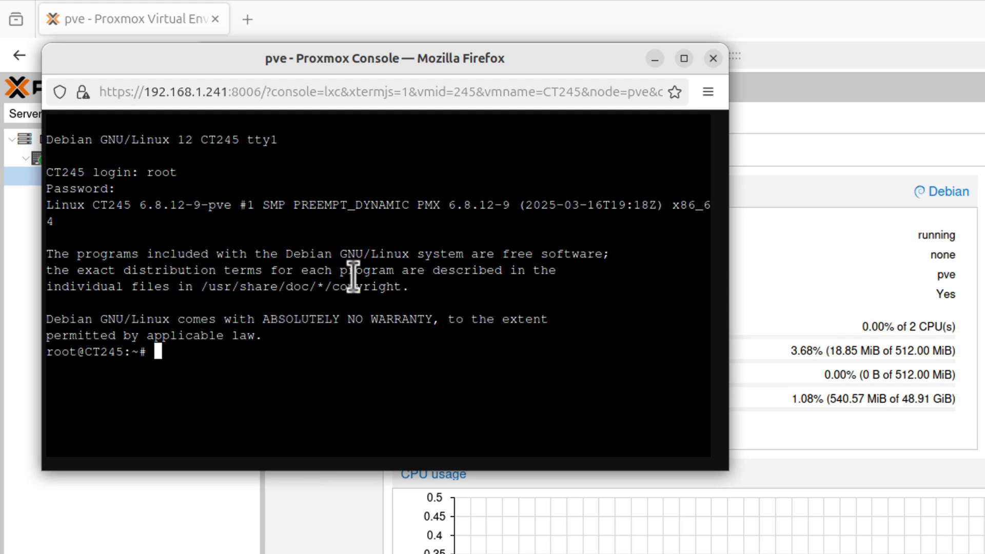
{"action": "type", "text": "exi"}
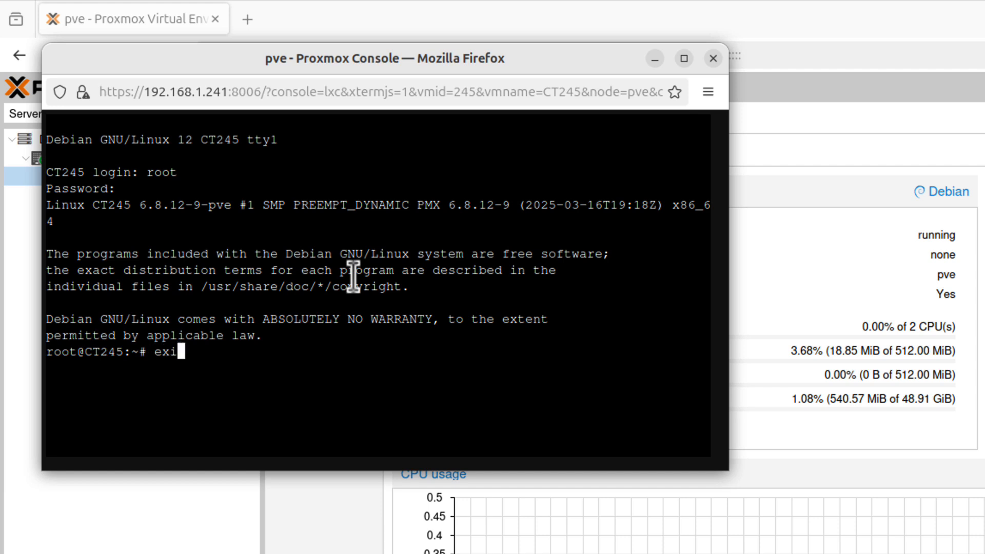
{"action": "key", "text": "Return"}
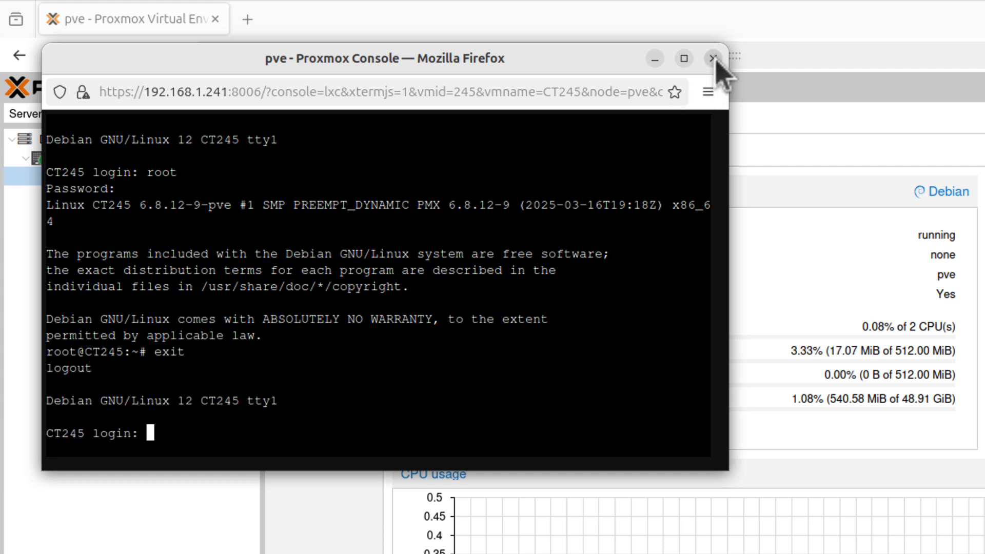
Close the console, view the Debian template on local (pve) storage, then enter the host node's shell.
{"action": "left_click", "coordinate": [713, 57]}
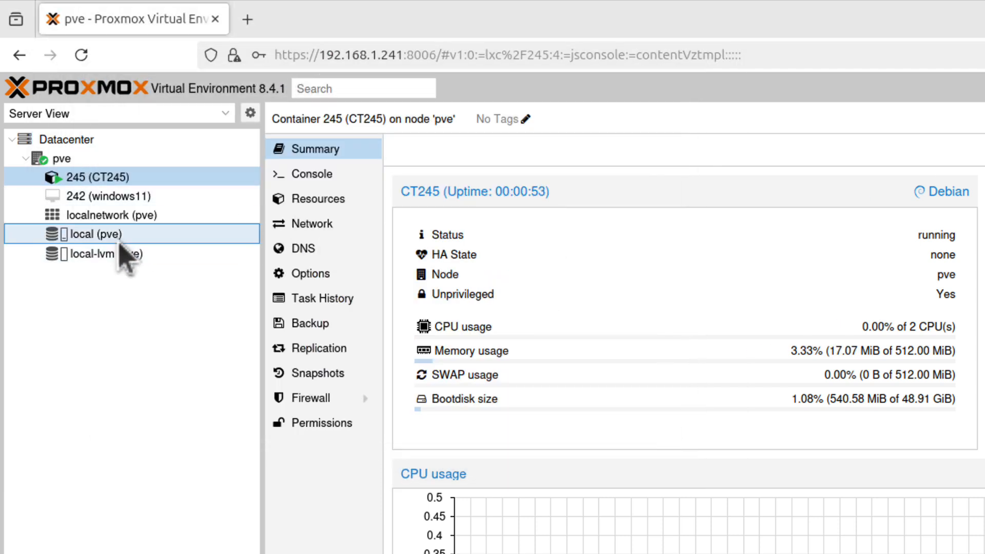
{"action": "left_click", "coordinate": [95, 234]}
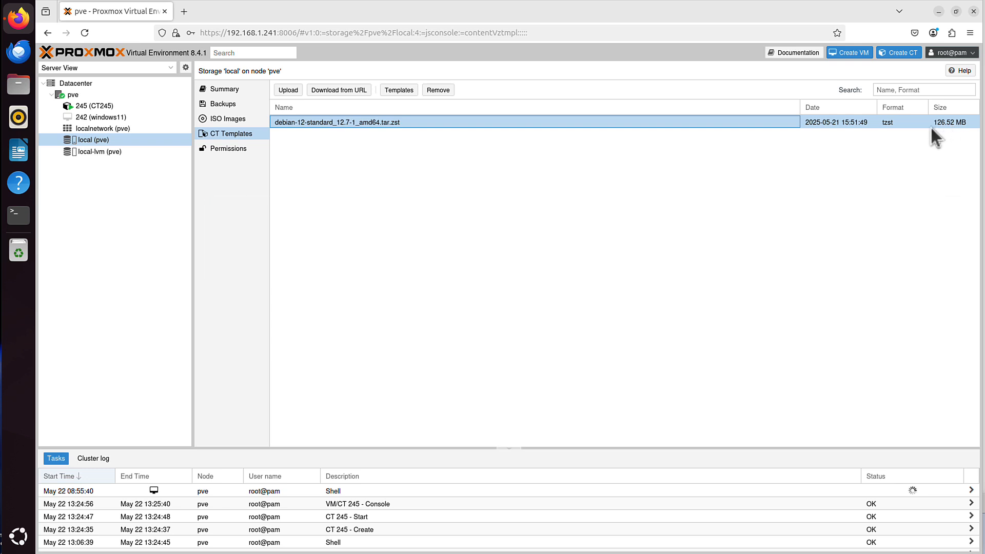
{"action": "mouse_move", "coordinate": [496, 91]}
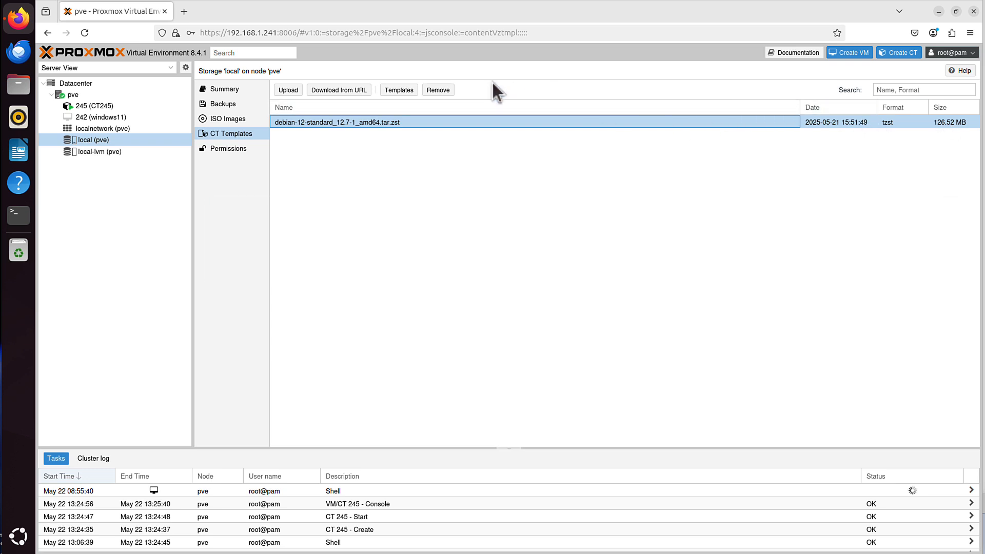
{"action": "mouse_move", "coordinate": [346, 112]}
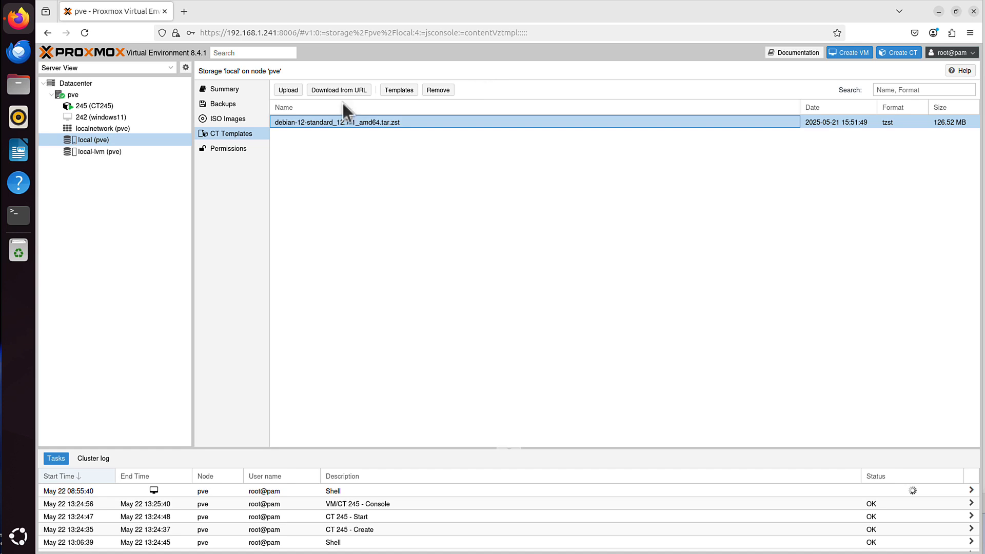
{"action": "left_click", "coordinate": [73, 95]}
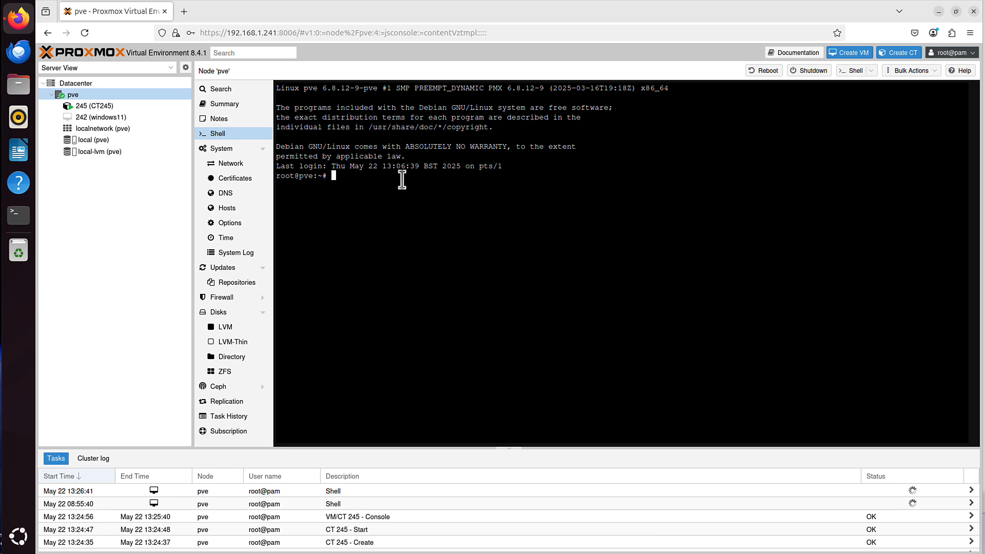
Change into /boot and list its contents in detail with ls -la.
{"action": "type", "text": "cd /boot"}
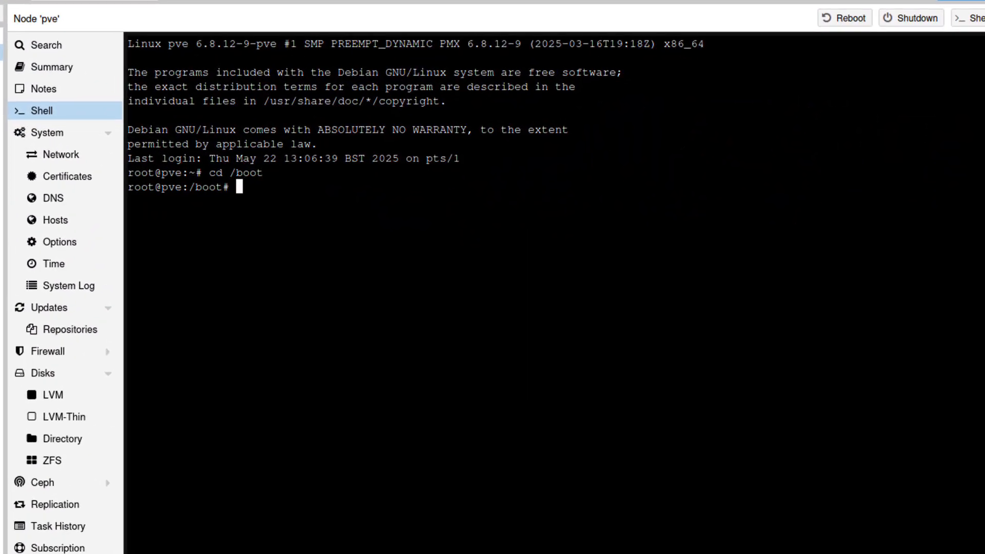
{"action": "type", "text": "ls -la"}
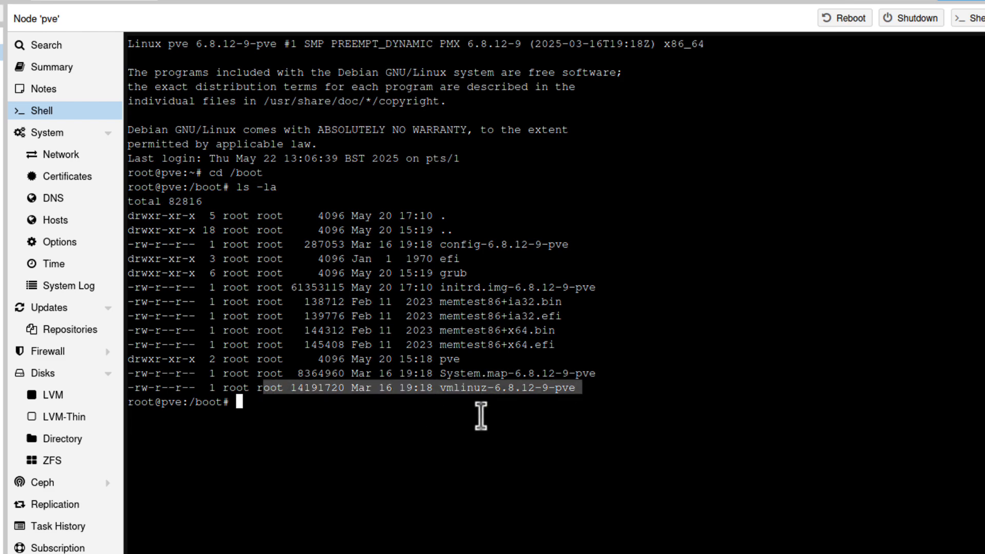
{"action": "mouse_move", "coordinate": [620, 391]}
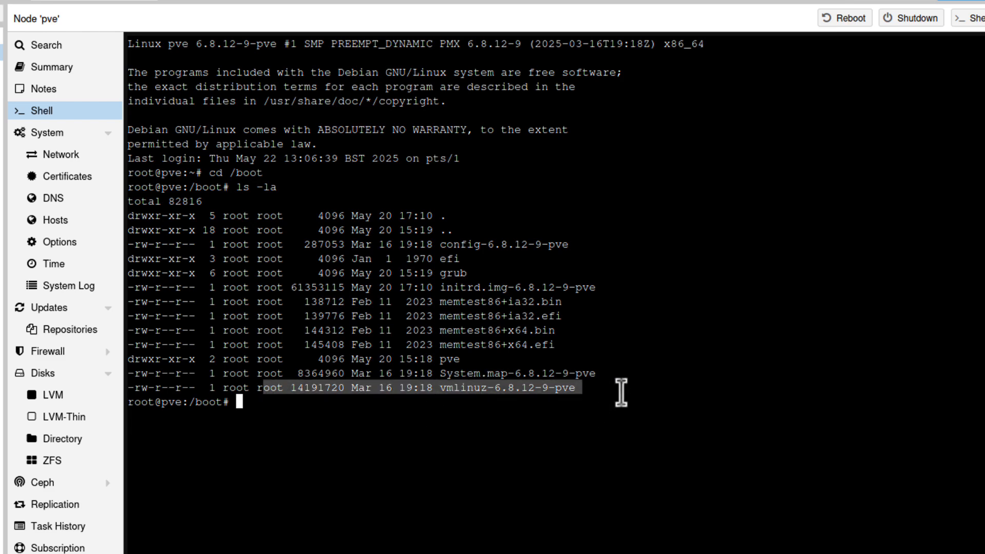
{"action": "mouse_move", "coordinate": [625, 388]}
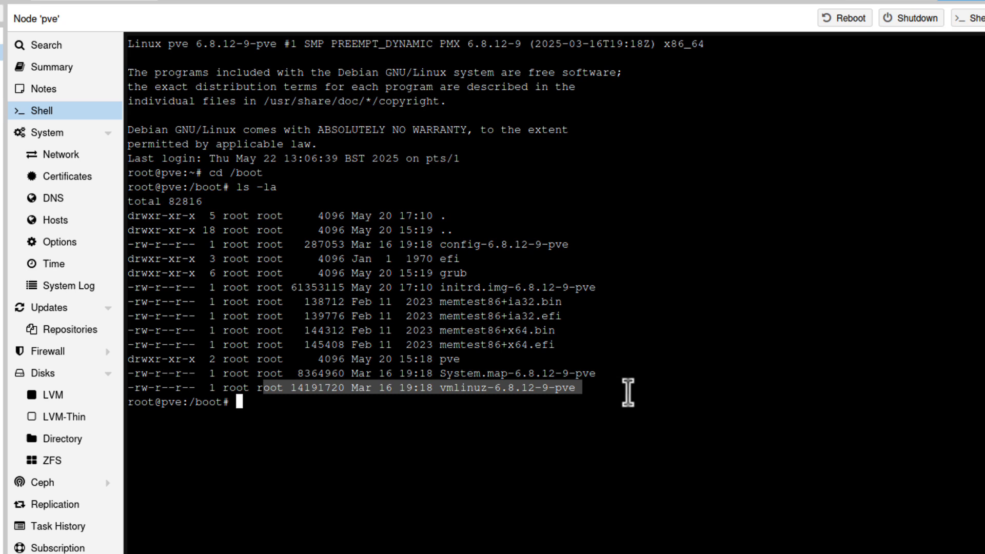
Run uname -r to confirm the running kernel is 6.8.12-9-pve.
{"action": "type", "text": "uname -"}
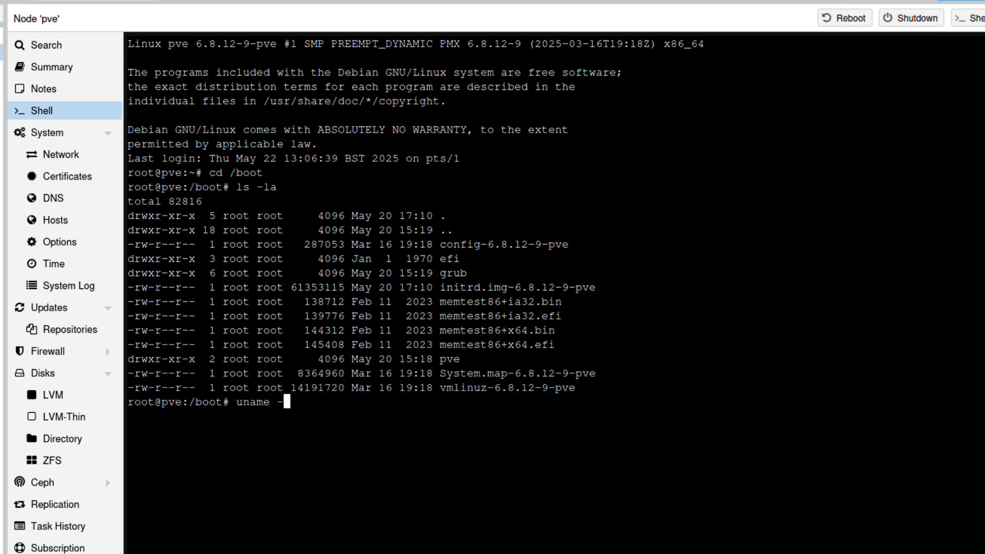
{"action": "key", "text": "Return"}
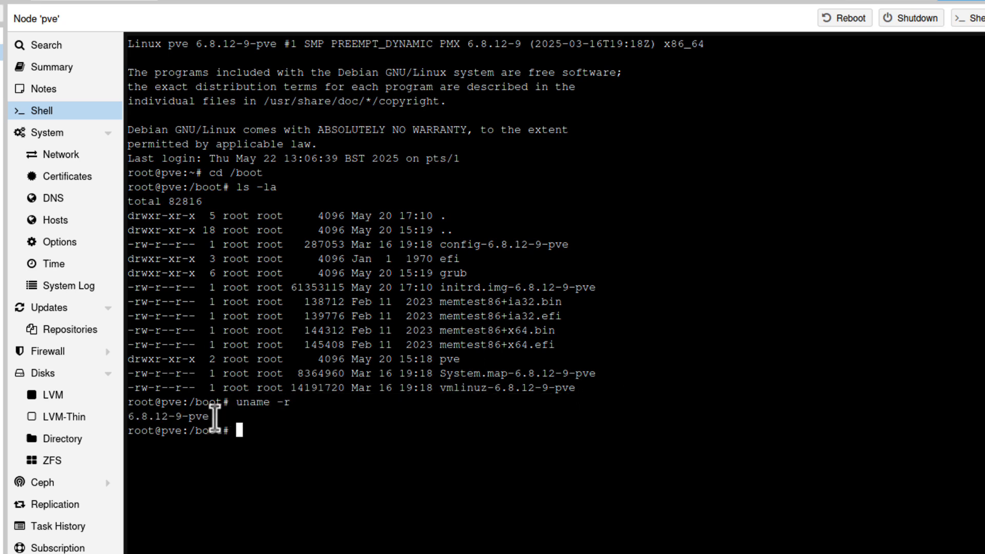
{"action": "mouse_move", "coordinate": [520, 396]}
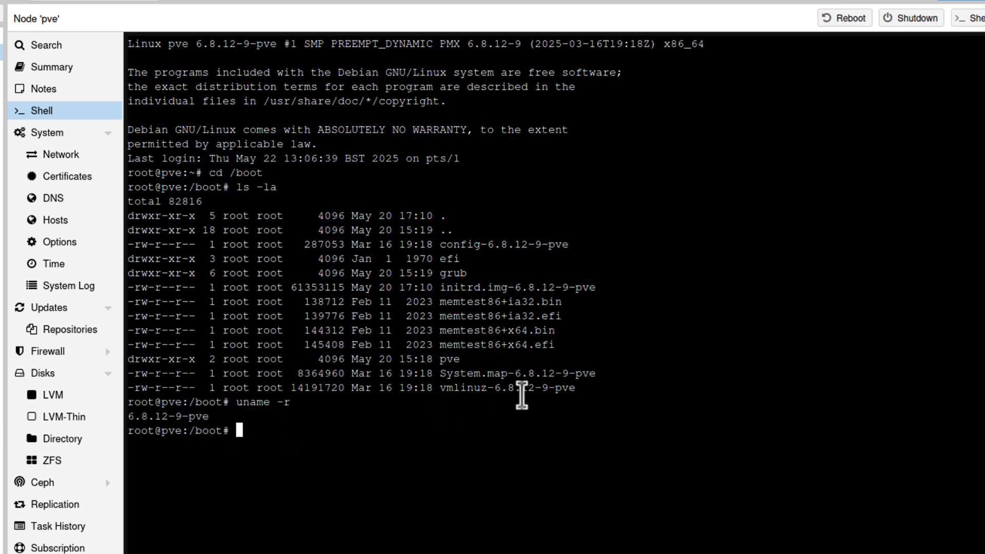
{"action": "mouse_move", "coordinate": [357, 418]}
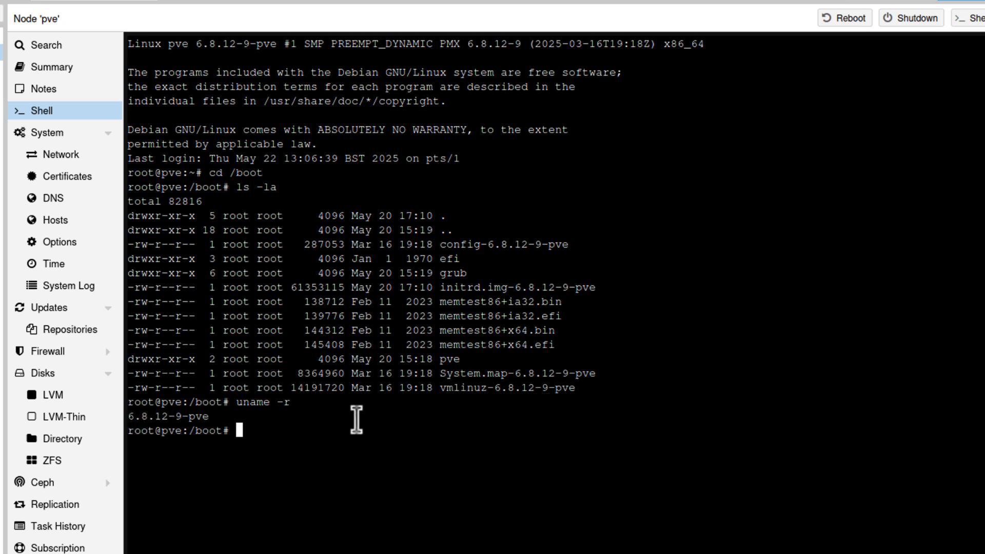
Run apt search proxmox-kernel to list available kernel versions, then start re-listing /boot with ls -la.
{"action": "type", "text": "arp"}
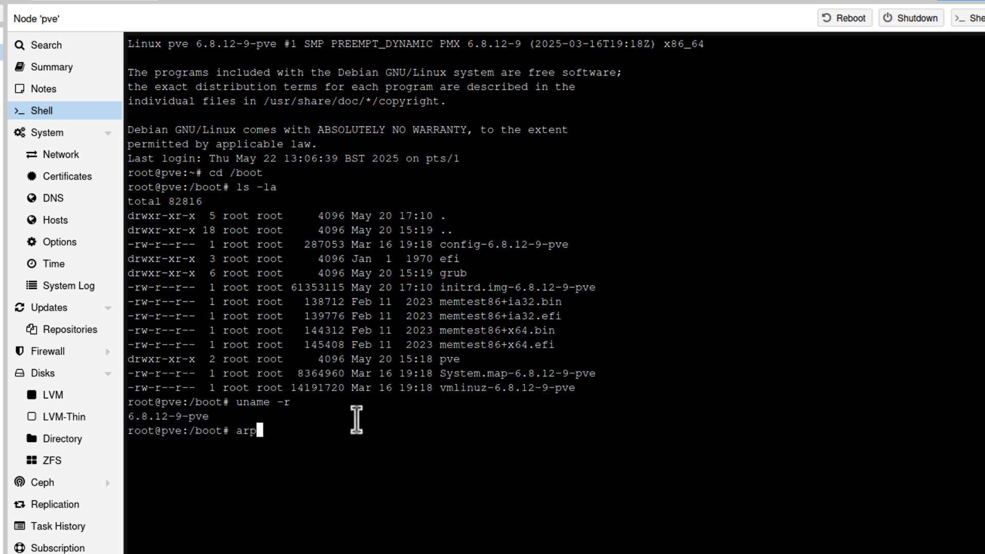
{"action": "type", "text": "apt search"}
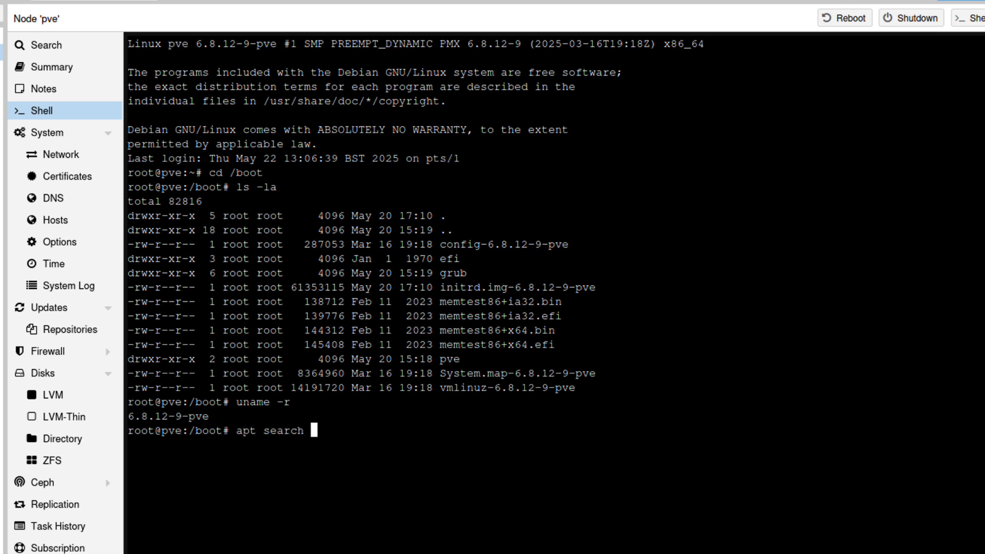
{"action": "type", "text": "proxmox-kerne"}
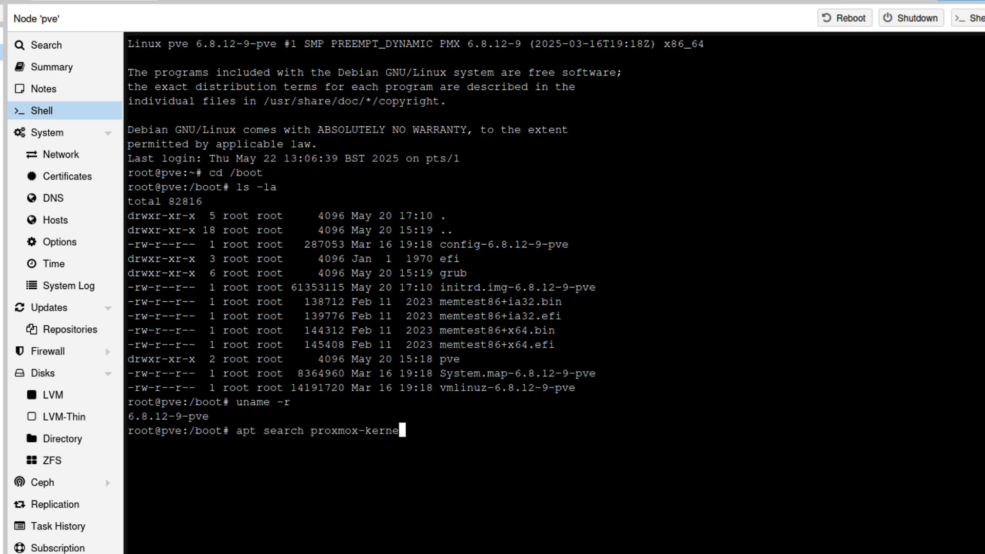
{"action": "key", "text": "Return"}
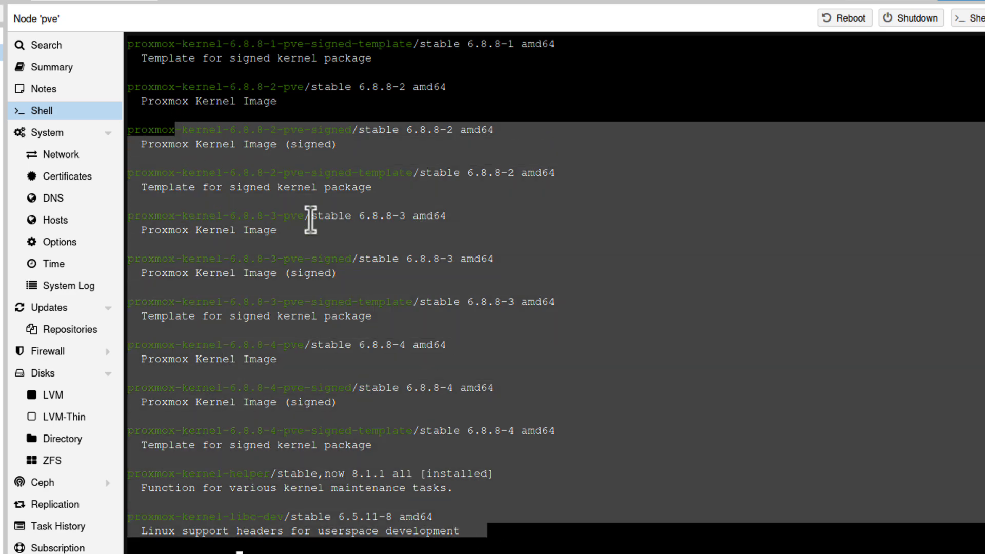
{"action": "scroll", "scroll_direction": "down", "scroll_amount": 3}
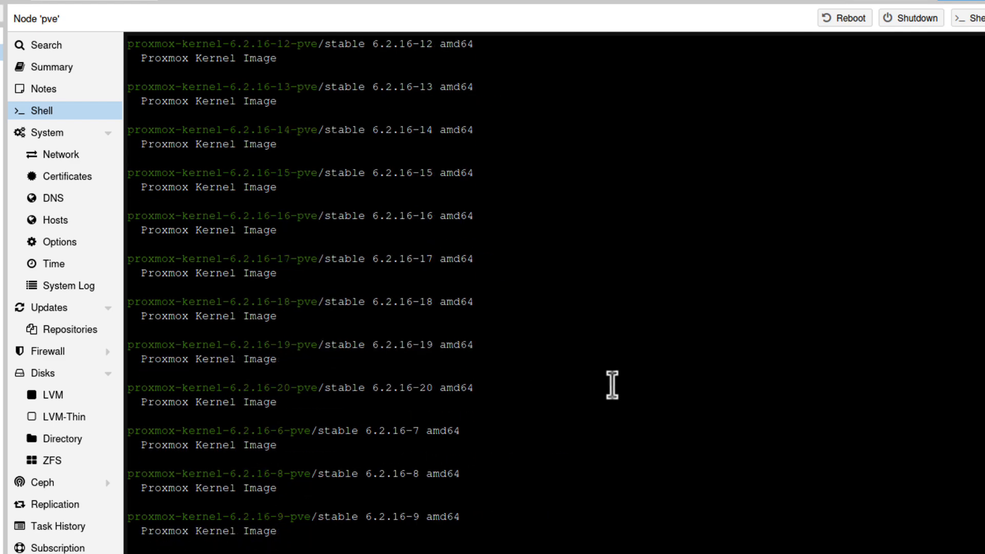
{"action": "scroll", "scroll_direction": "down", "scroll_amount": 3}
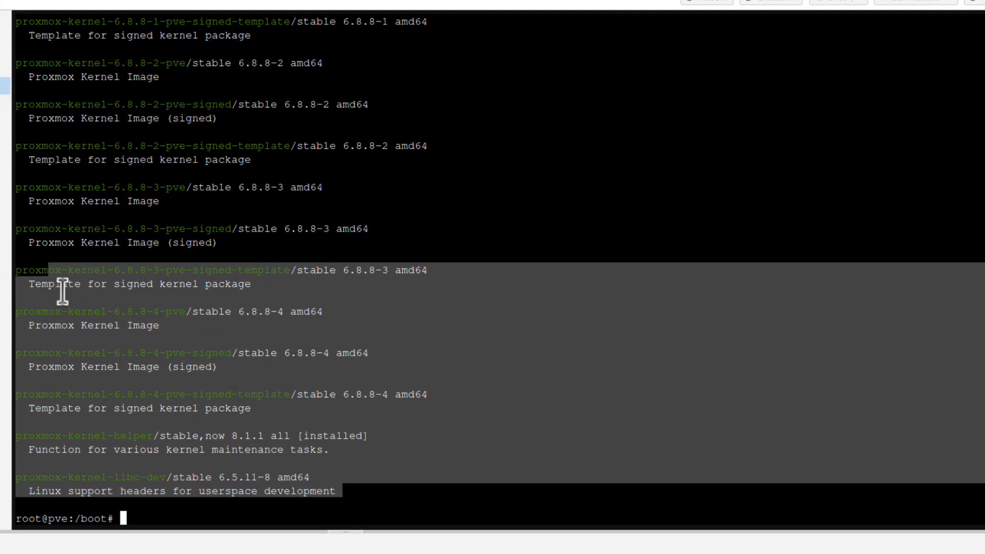
{"action": "type", "text": "ls -la"}
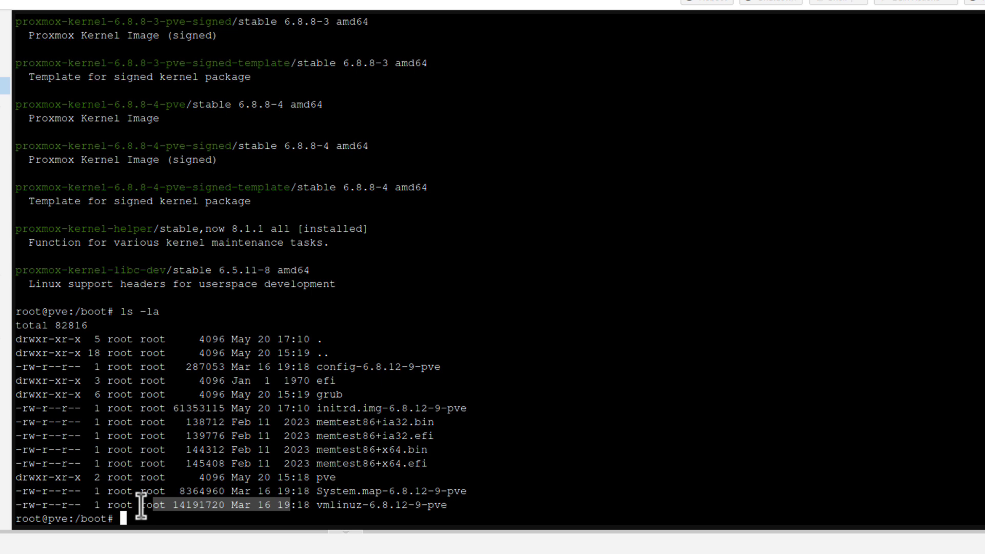
{"action": "mouse_move", "coordinate": [146, 502]}
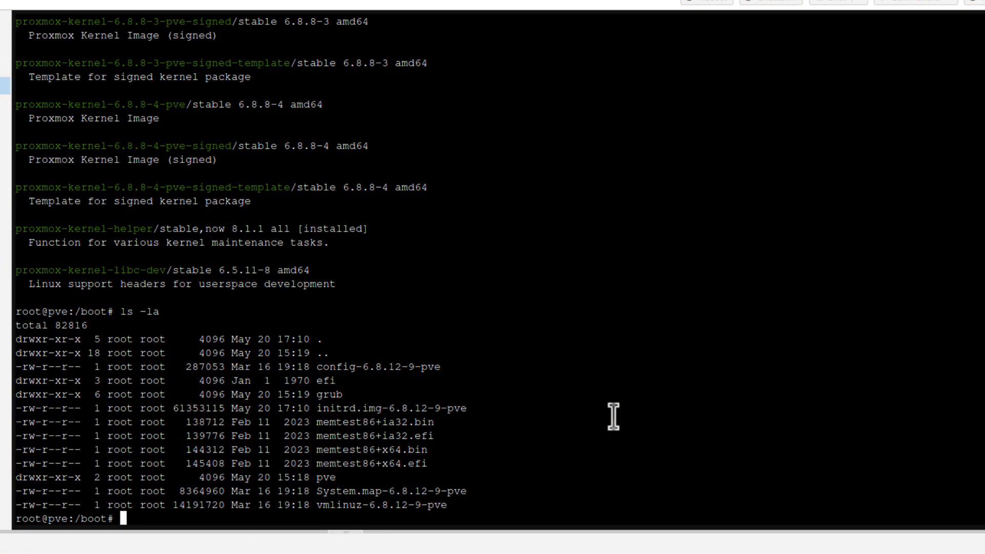
Change to the filesystem root with cd / ready to list bin, boot, etc, usr and var.
{"action": "type", "text": "cd /"}
{"action": "type", "text": "ls -l"}
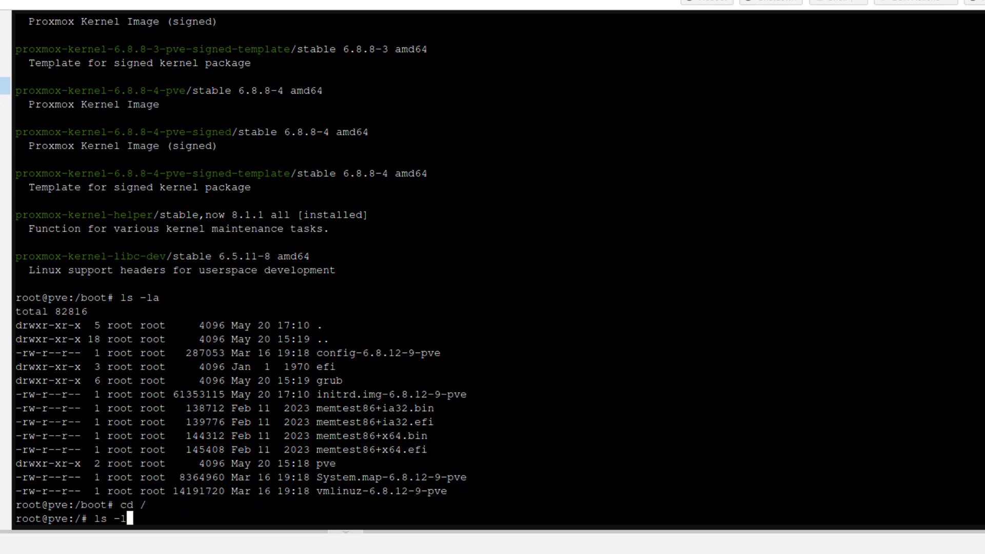
{"action": "key", "text": "Return"}
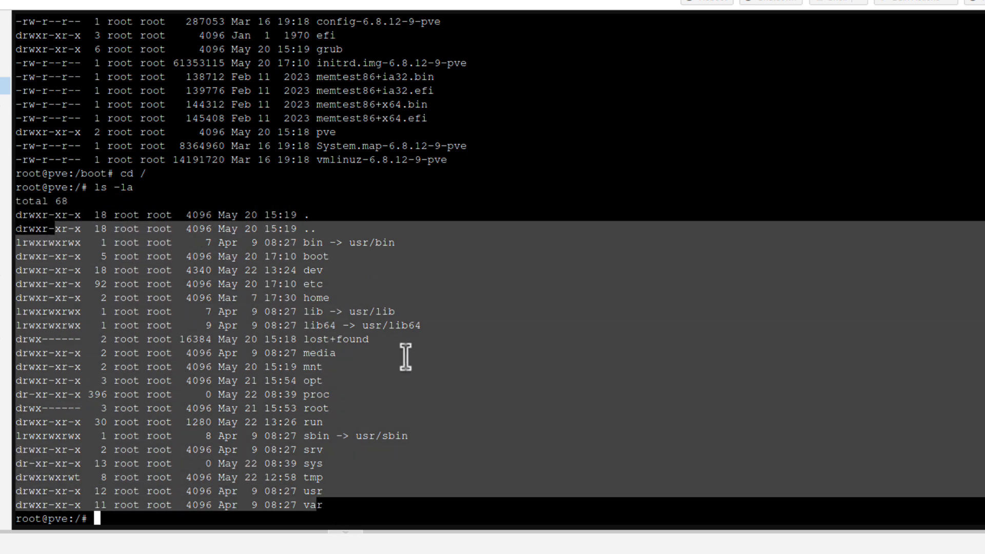
{"action": "mouse_move", "coordinate": [470, 399]}
{"action": "type", "text": "cd /bin"}
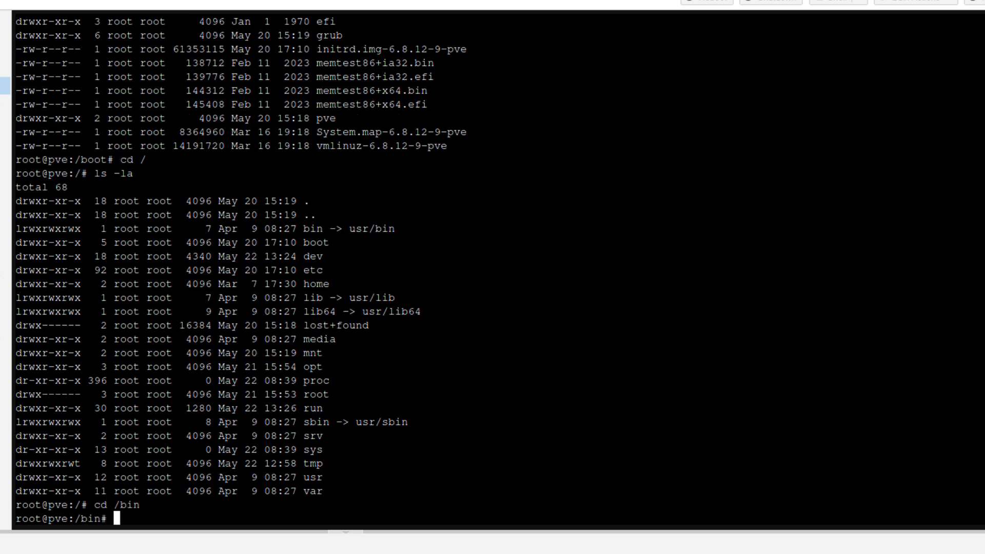
Scroll through the /bin listing down to zstd and zvol_wait.
{"action": "scroll", "scroll_direction": "down", "scroll_amount": 3}
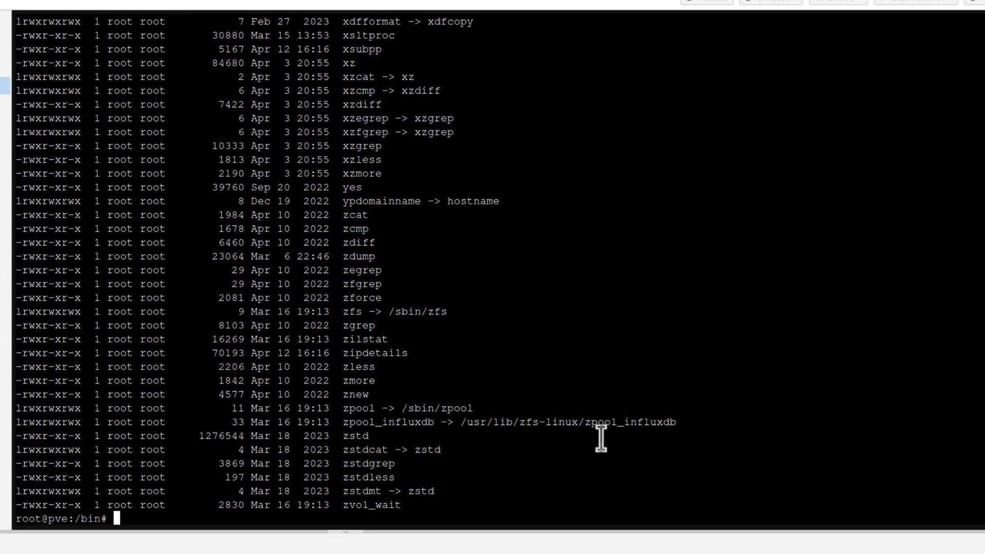
{"action": "mouse_move", "coordinate": [487, 201]}
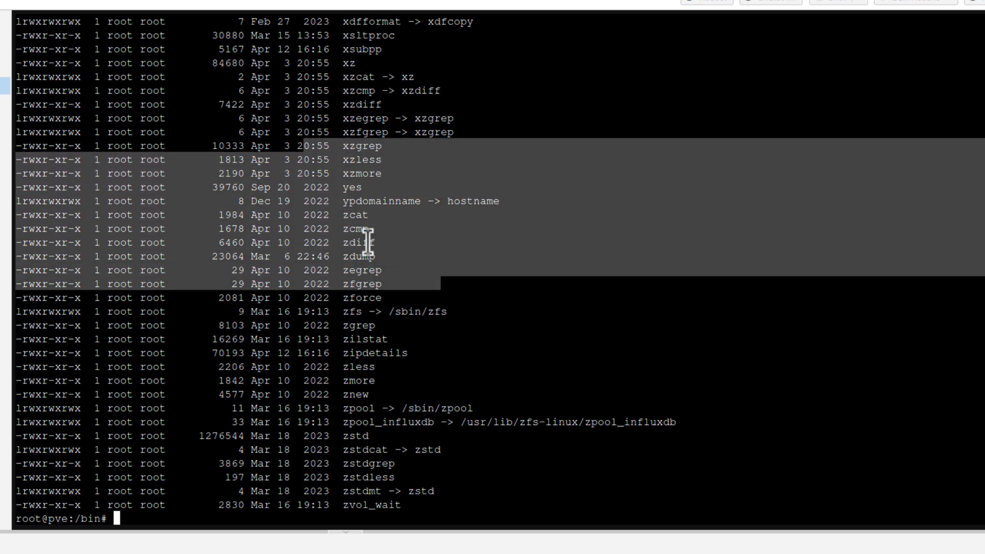
{"action": "scroll", "scroll_direction": "up", "scroll_amount": 3}
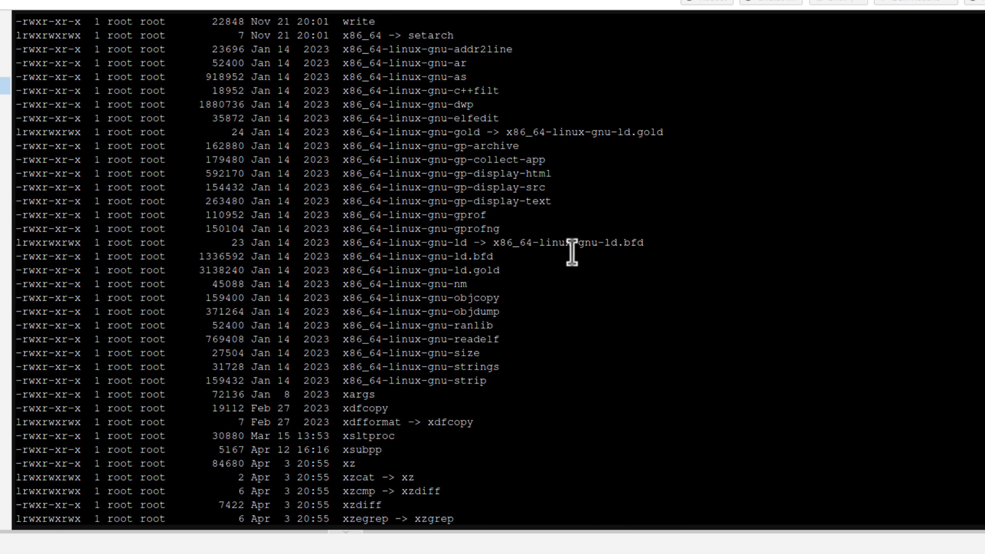
{"action": "scroll", "scroll_direction": "up", "scroll_amount": 3}
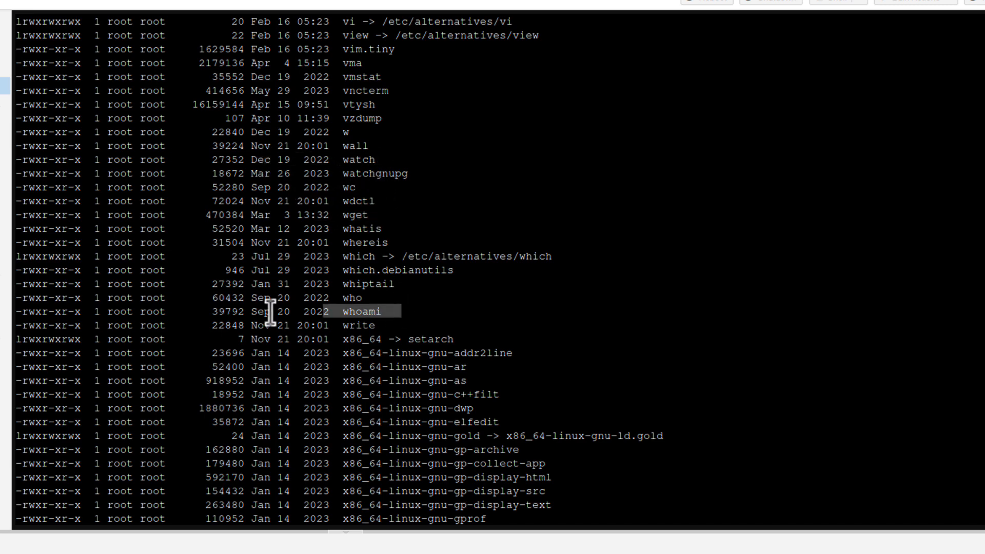
{"action": "scroll", "scroll_direction": "down", "scroll_amount": 3}
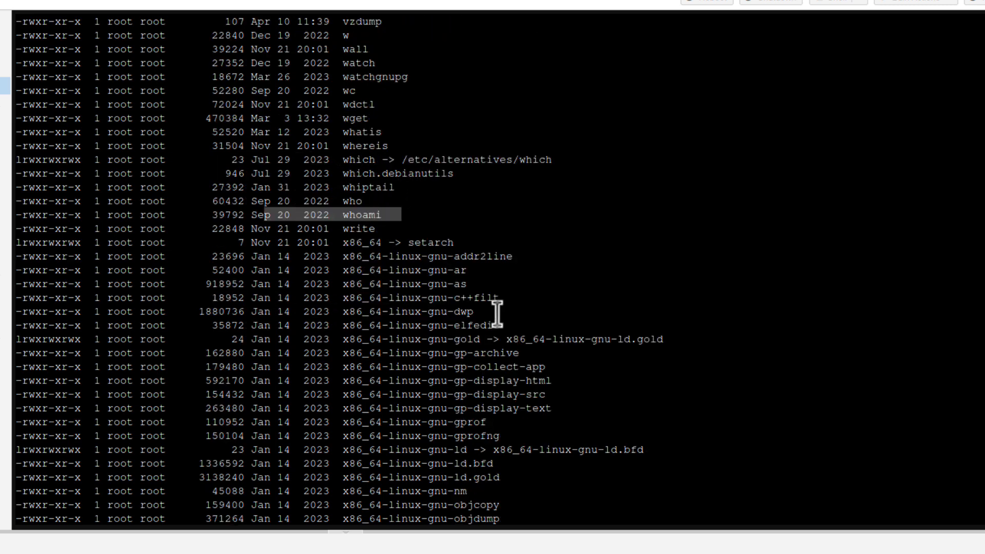
{"action": "scroll", "scroll_direction": "down", "scroll_amount": 3}
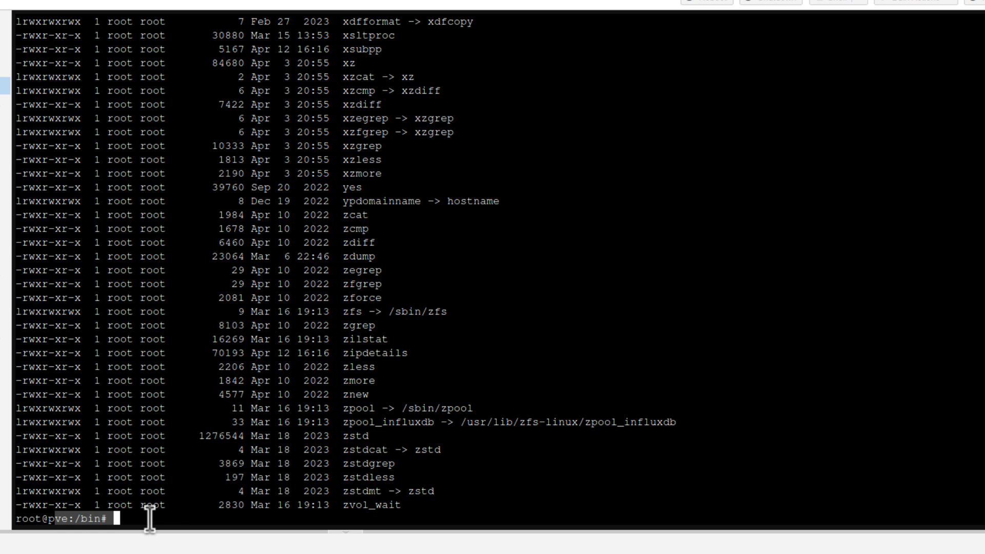
{"action": "mouse_move", "coordinate": [488, 419]}
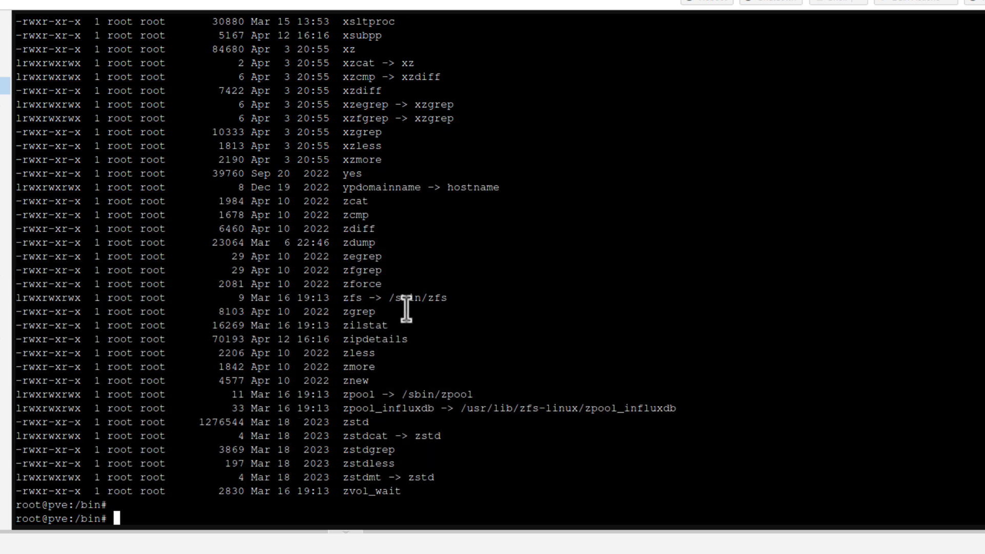
Run echo $SHELL to confirm the login shell is /bin/bash.
{"action": "type", "text": "e"}
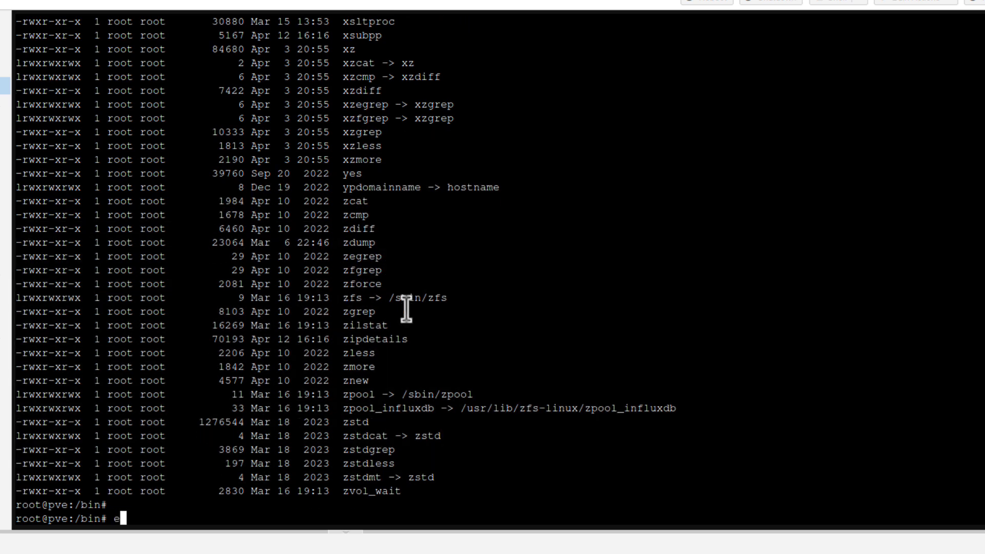
{"action": "type", "text": "cho $SHE"}
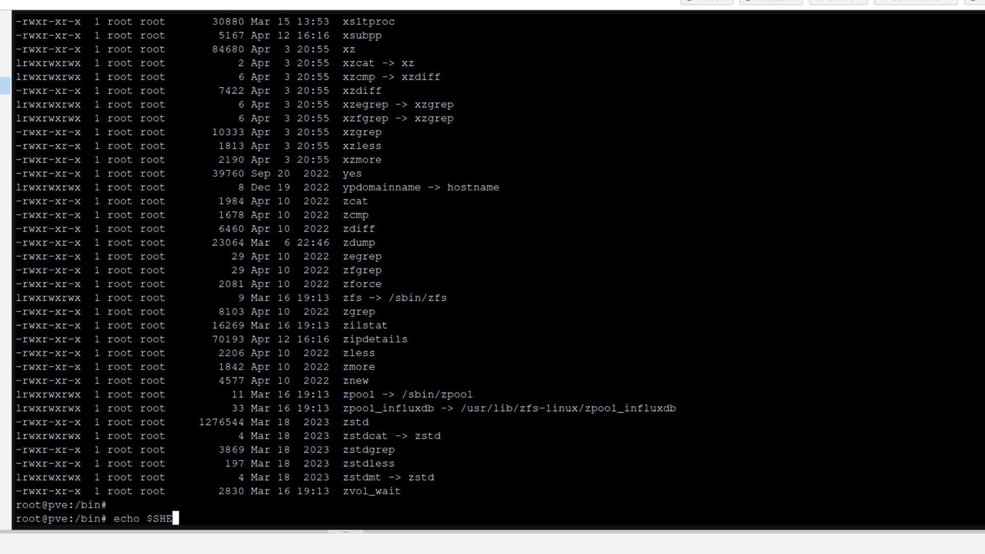
{"action": "key", "text": "Return"}
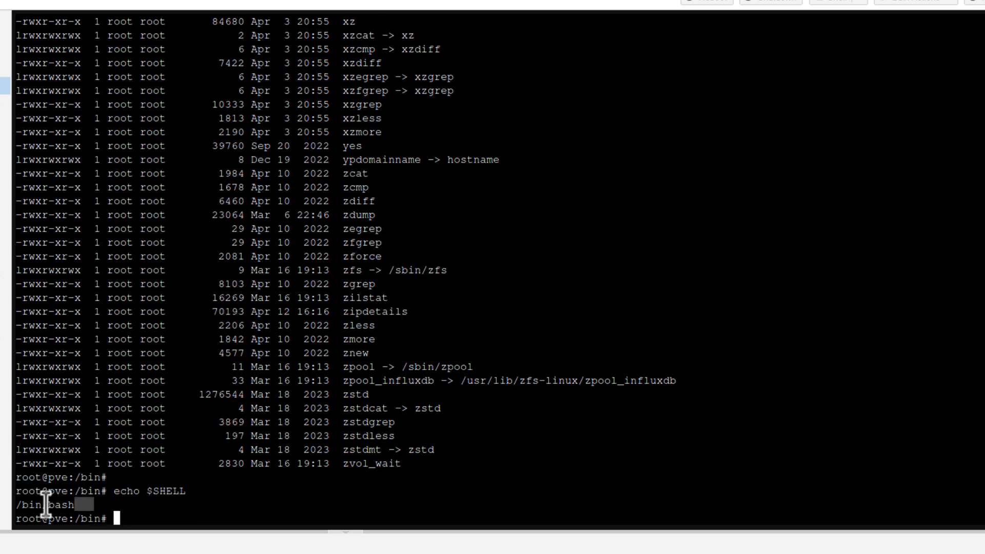
{"action": "mouse_move", "coordinate": [88, 518]}
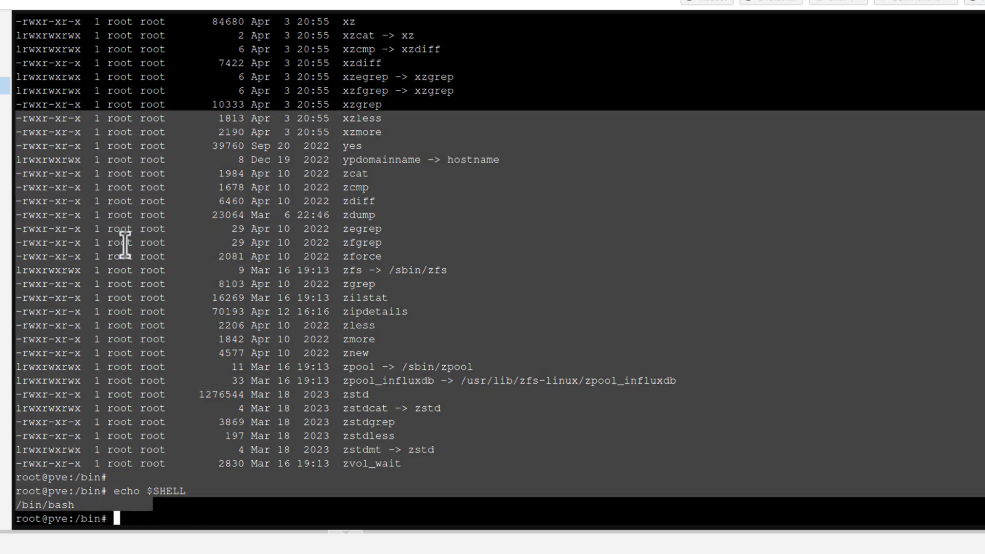
{"action": "scroll", "scroll_direction": "down", "scroll_amount": 3}
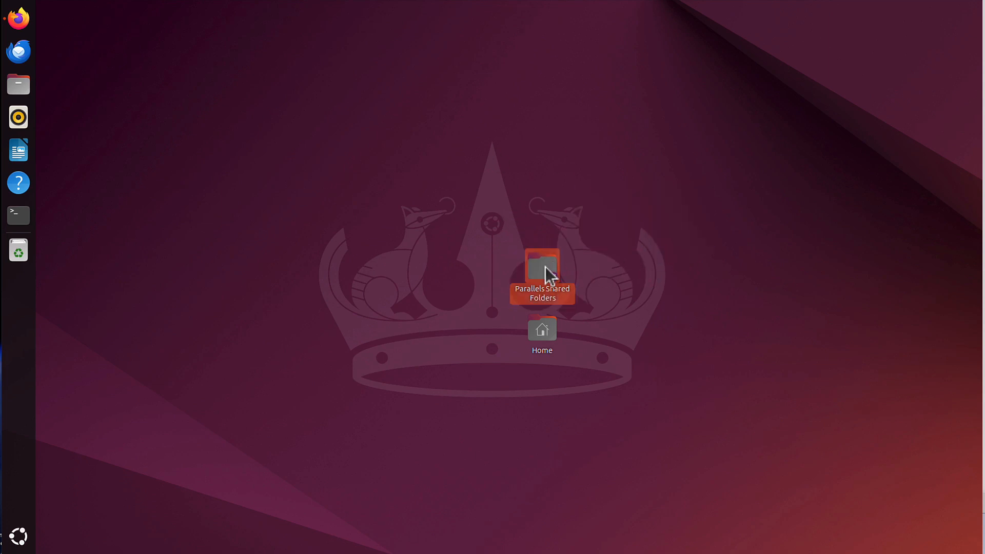
{"action": "right_click", "coordinate": [542, 270]}
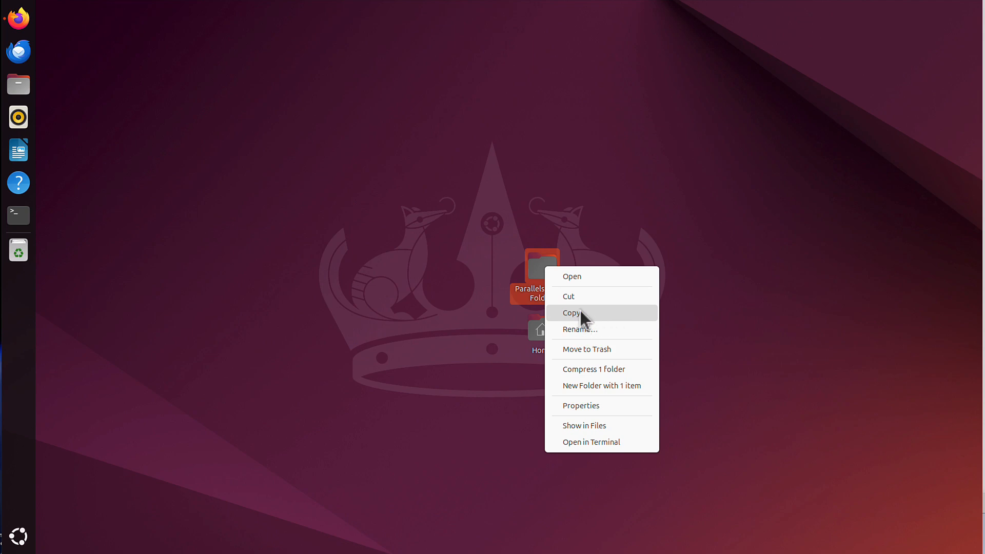
{"action": "mouse_move", "coordinate": [580, 322]}
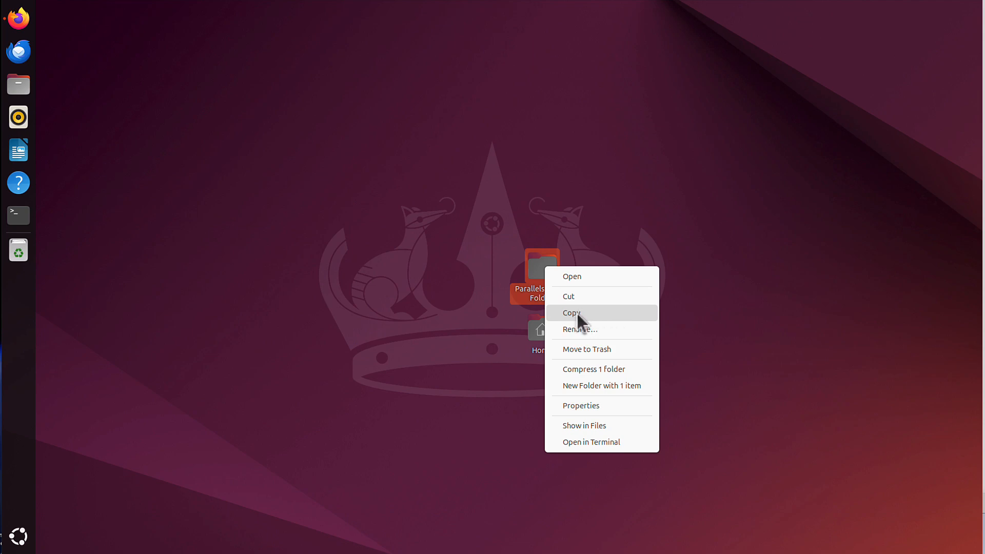
{"action": "mouse_move", "coordinate": [587, 320]}
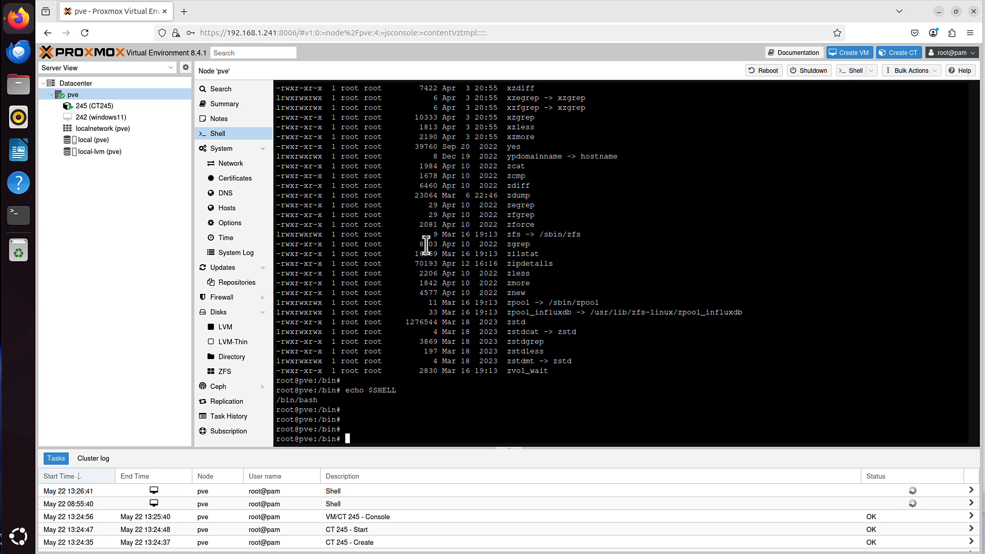
{"action": "mouse_move", "coordinate": [552, 406]}
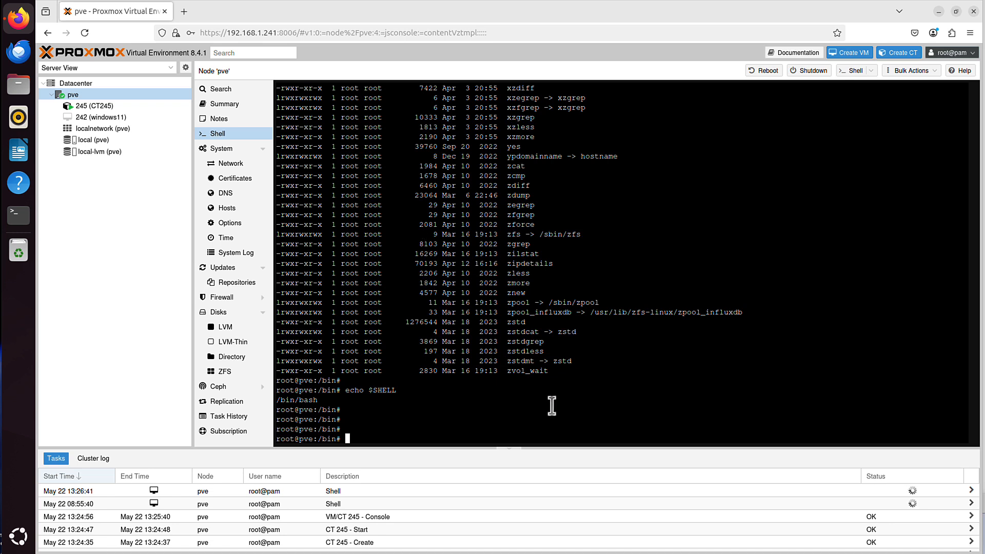
Run whoami and highlight the root username it returns.
{"action": "type", "text": "whoami"}
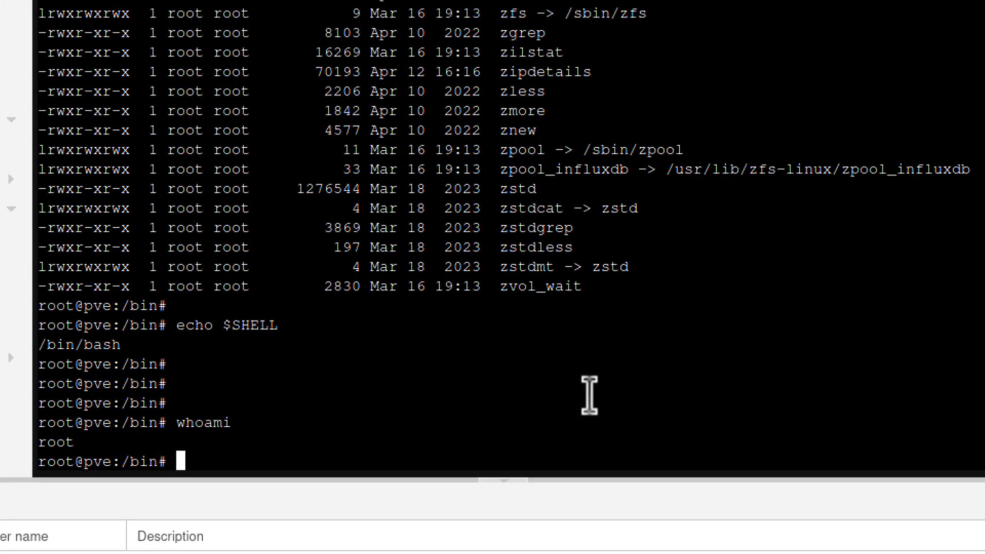
{"action": "double_click", "coordinate": [55, 441]}
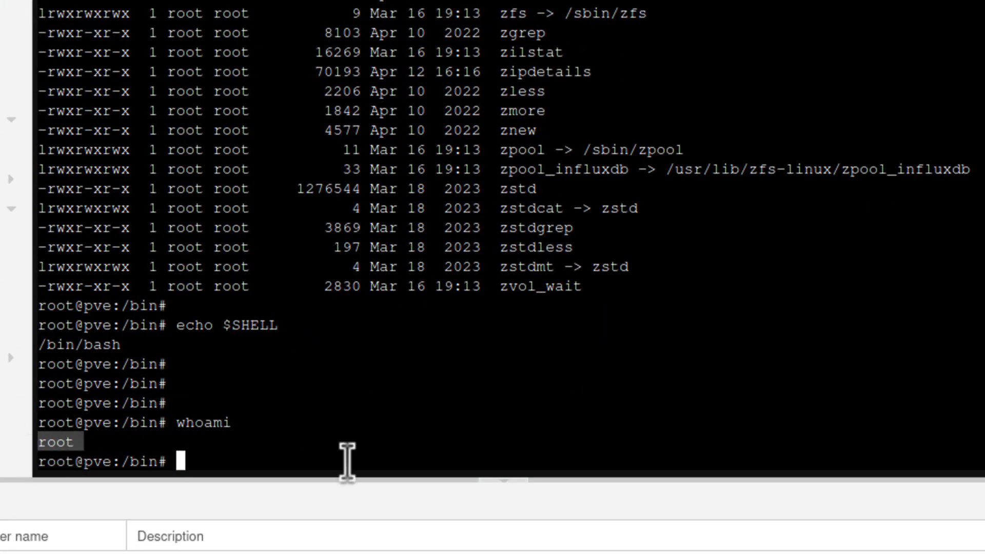
{"action": "mouse_move", "coordinate": [576, 430]}
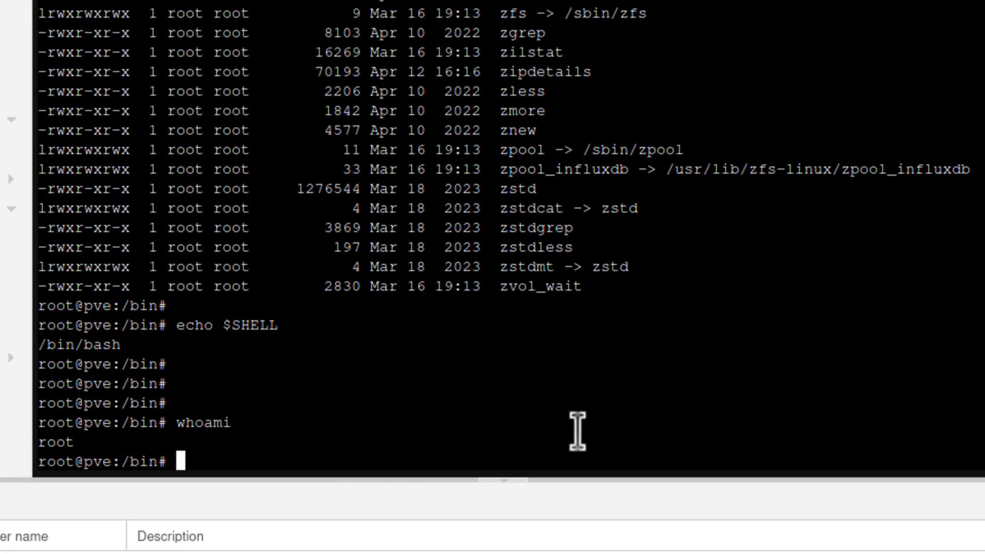
{"action": "mouse_move", "coordinate": [507, 422]}
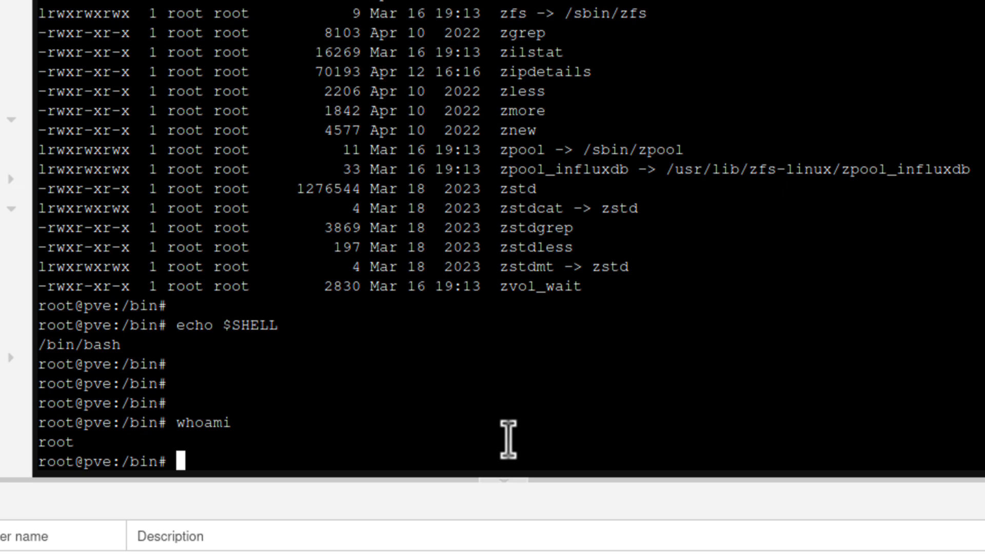
{"action": "mouse_move", "coordinate": [570, 440]}
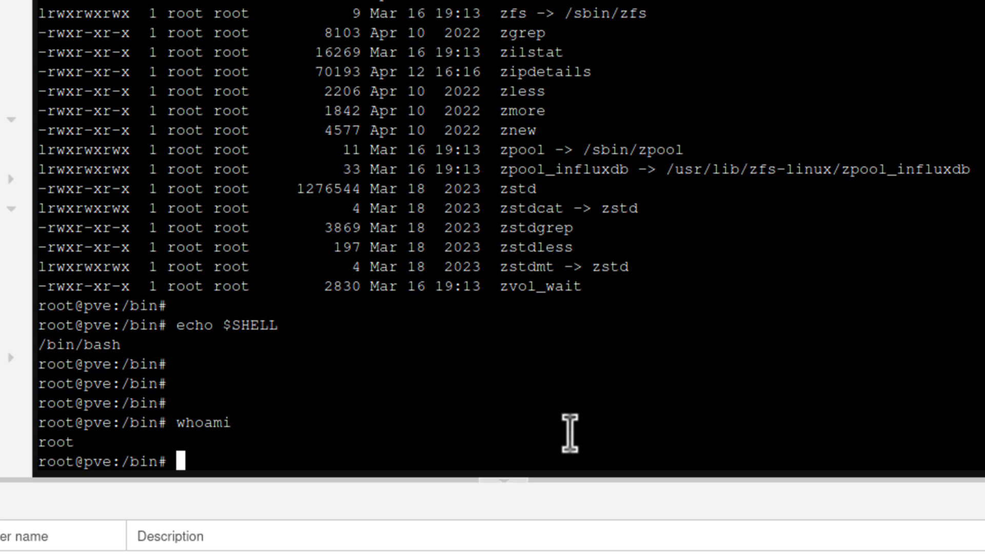
{"action": "scroll", "scroll_direction": "up", "scroll_amount": 3}
{"action": "type", "text": "ls -"}
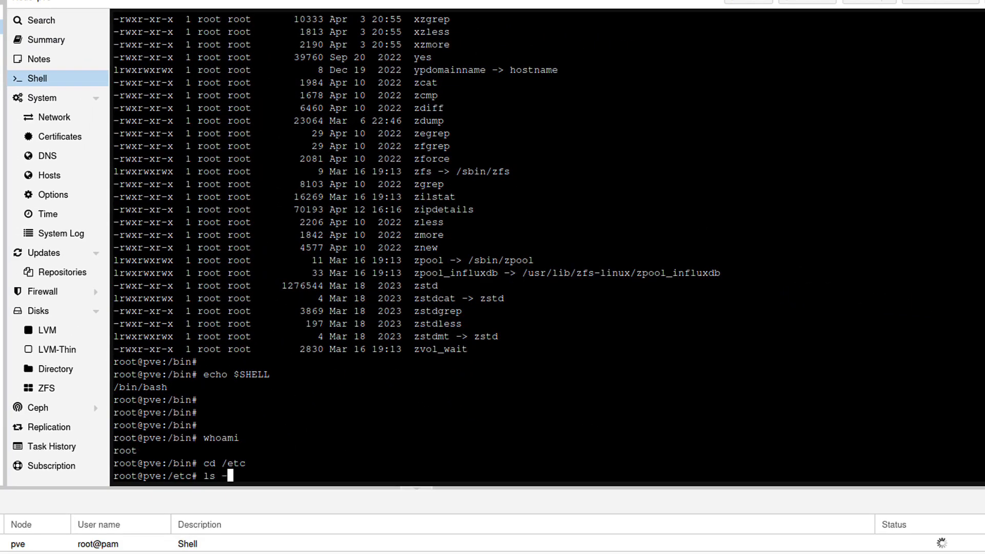
Run cd /etc to enter the /etc directory.
{"action": "type", "text": "la"}
{"action": "key", "text": "Return"}
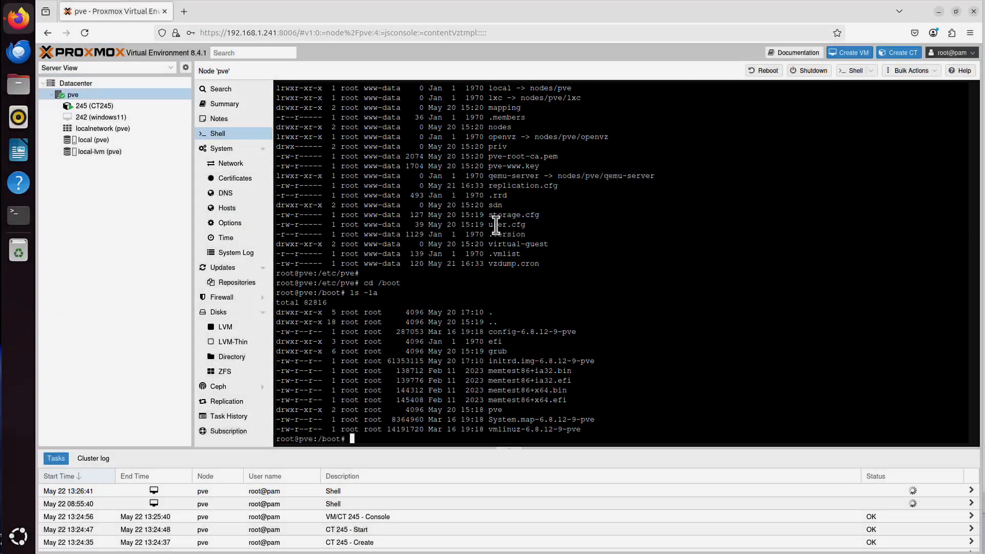
Show local (pve) CT Templates, list downloadable templates and select alpine-3.20-default and archlinux-base.
{"action": "left_click", "coordinate": [93, 140]}
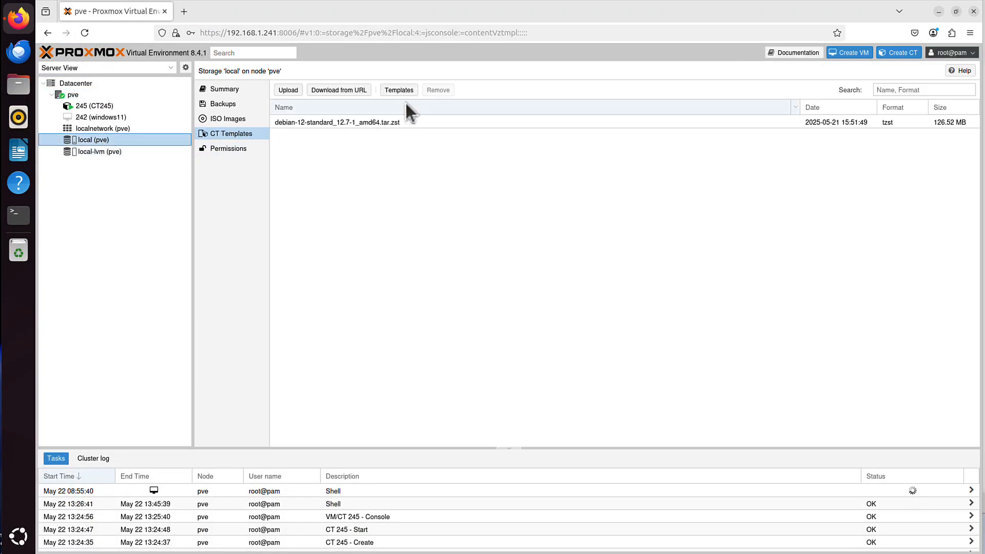
{"action": "left_click", "coordinate": [398, 91]}
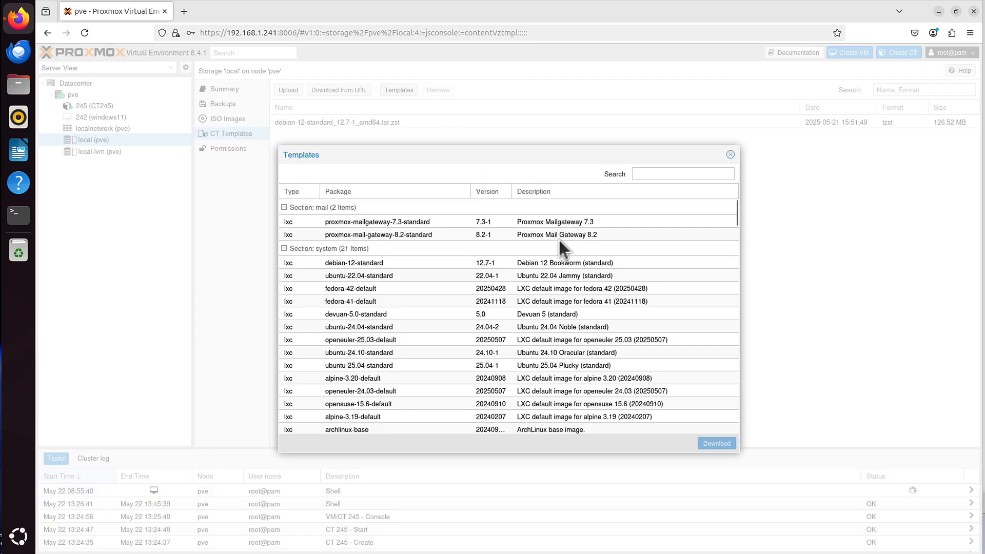
{"action": "mouse_move", "coordinate": [659, 302]}
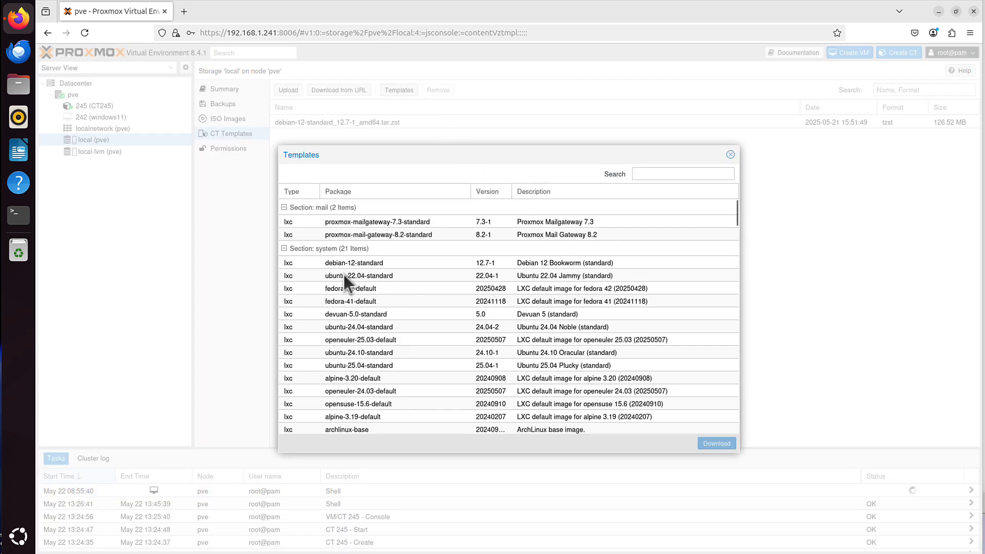
{"action": "left_click", "coordinate": [352, 377]}
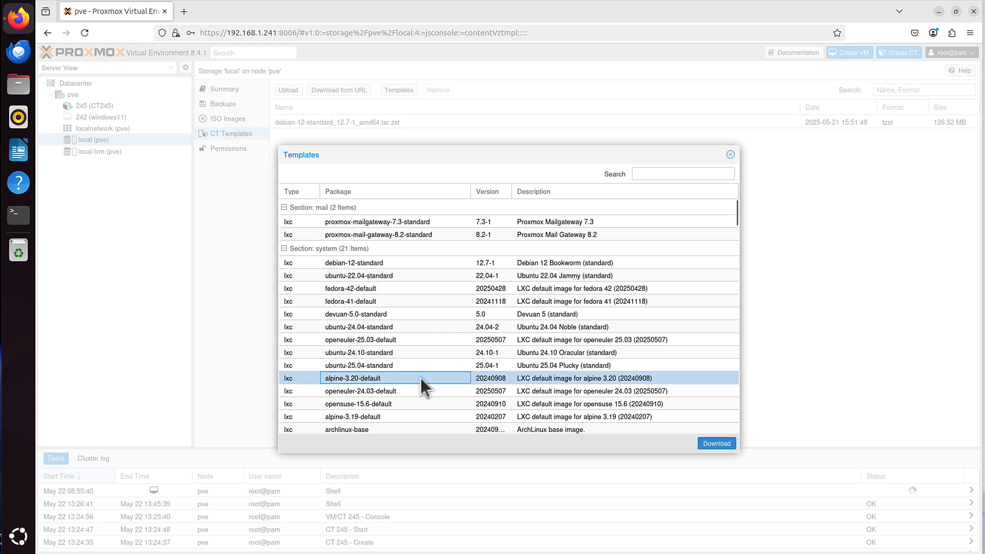
{"action": "left_click", "coordinate": [396, 428]}
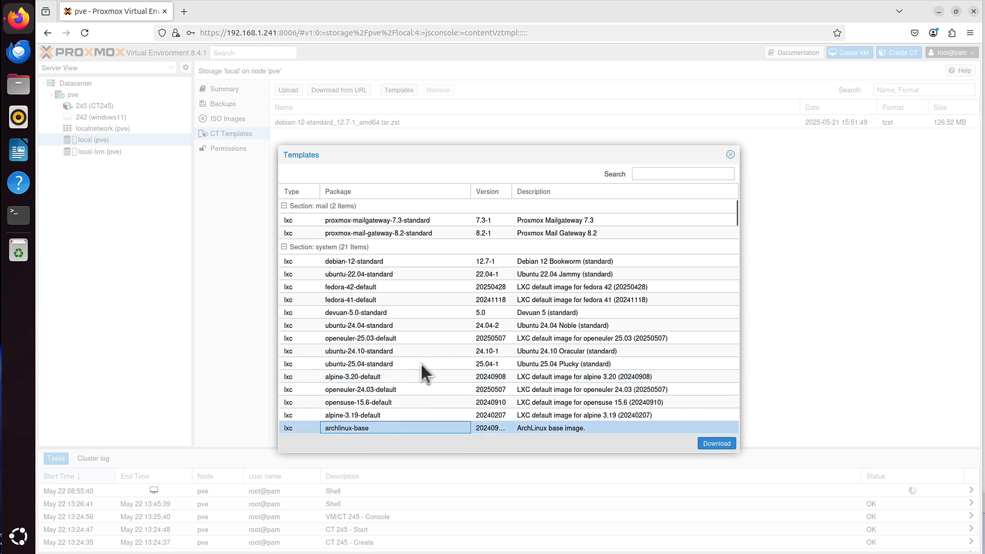
{"action": "scroll", "scroll_direction": "down", "scroll_amount": 3}
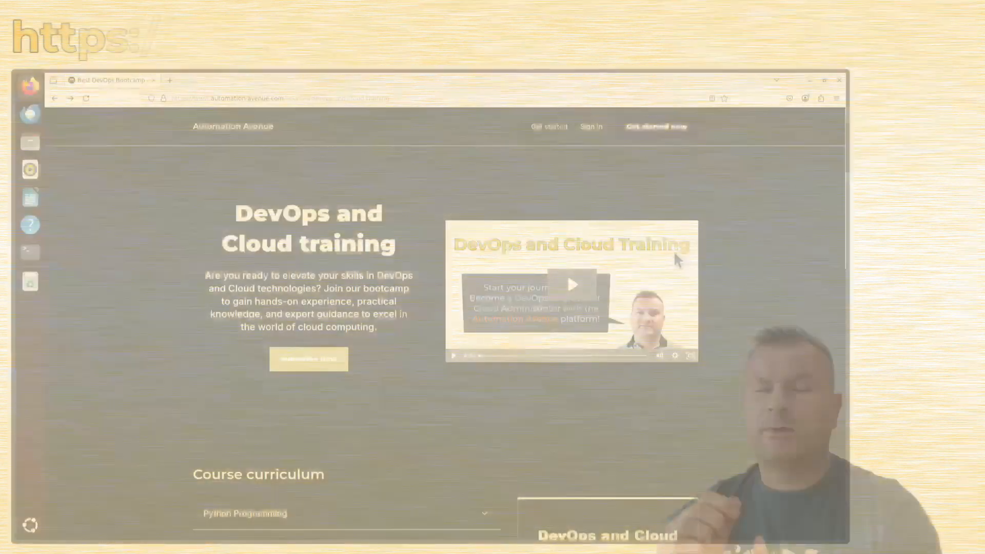
Scroll to the course curriculum and expand the Python Programming lesson list.
{"action": "scroll", "scroll_direction": "down", "scroll_amount": 3}
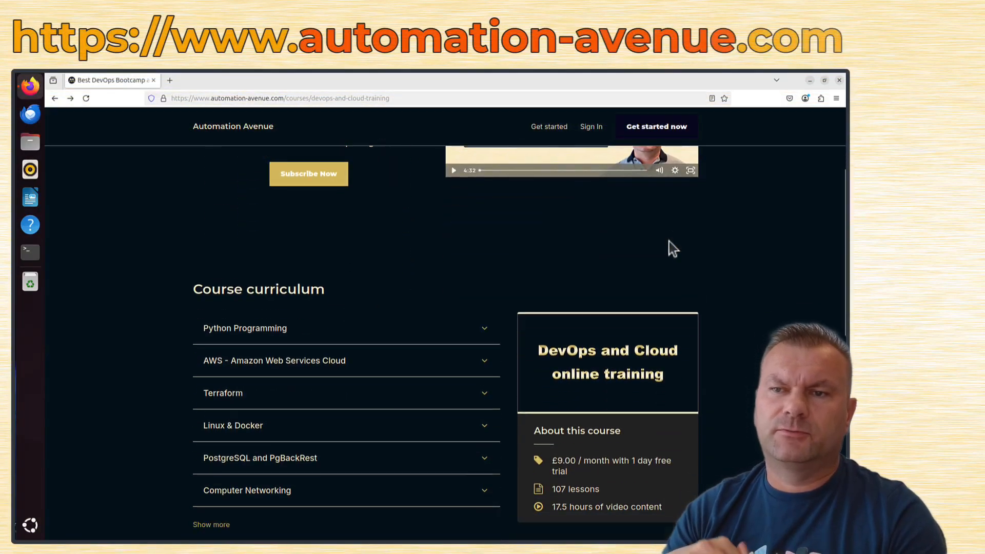
{"action": "left_click", "coordinate": [244, 328]}
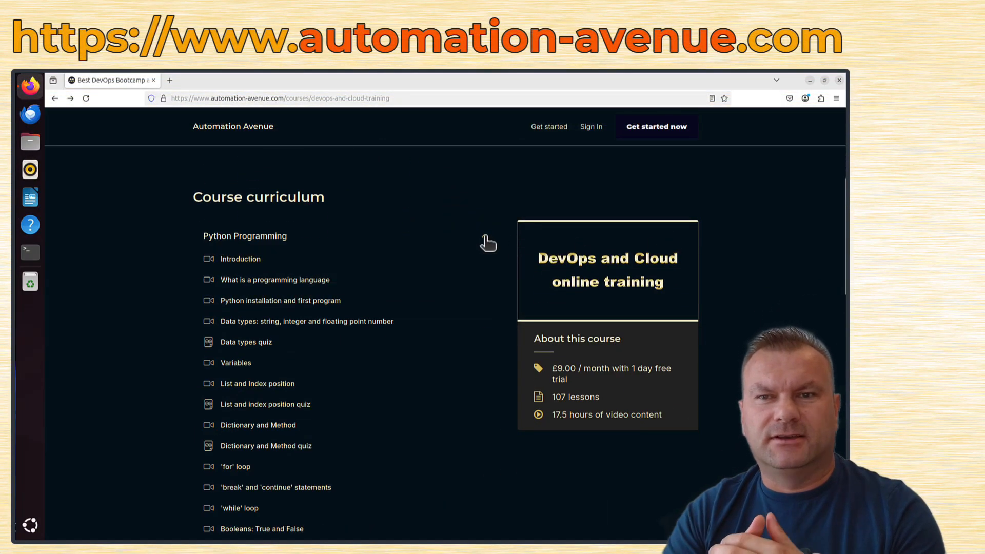